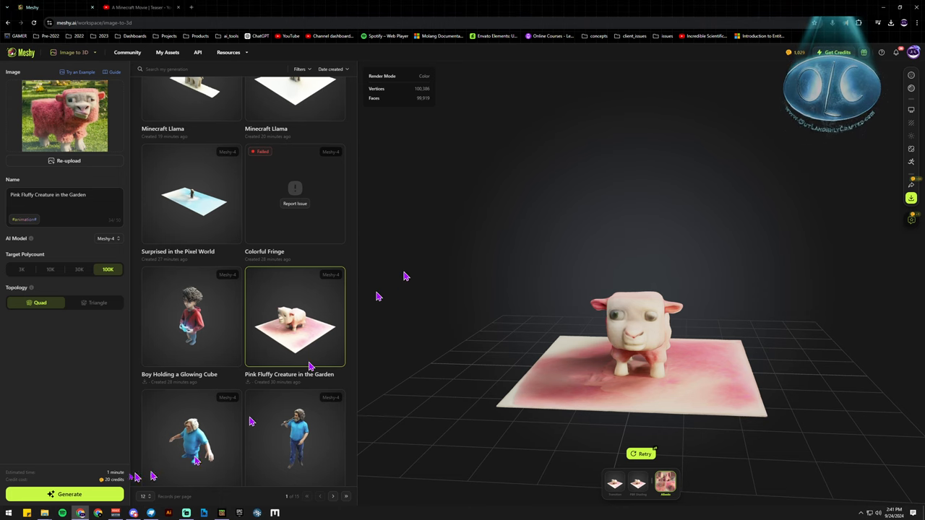
Step: Switch to the YouTube tab playing 'A Minecraft Movie | Teaser'
click(144, 7)
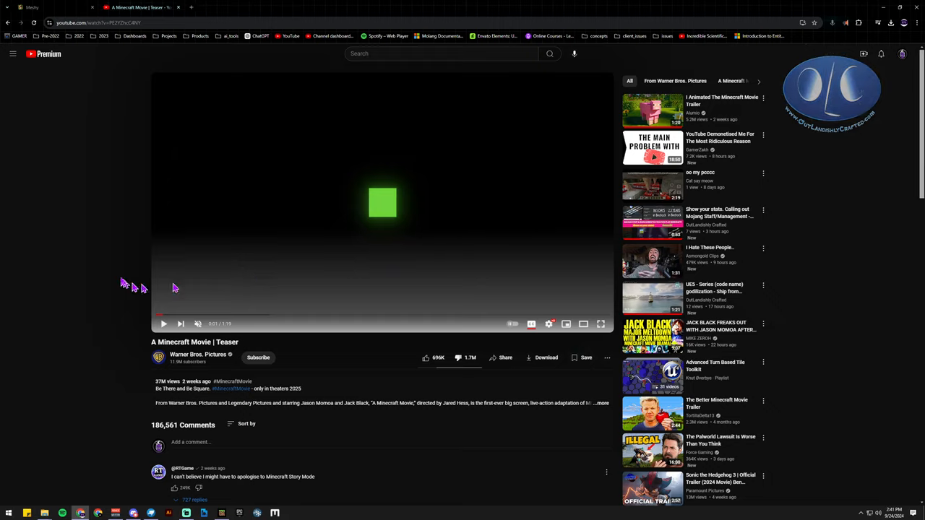
mouse_move(115, 282)
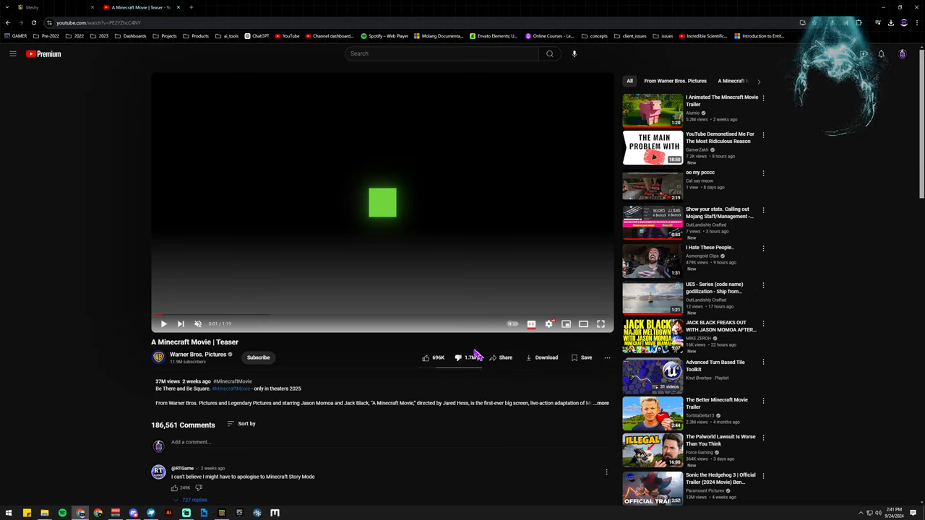
mouse_move(117, 288)
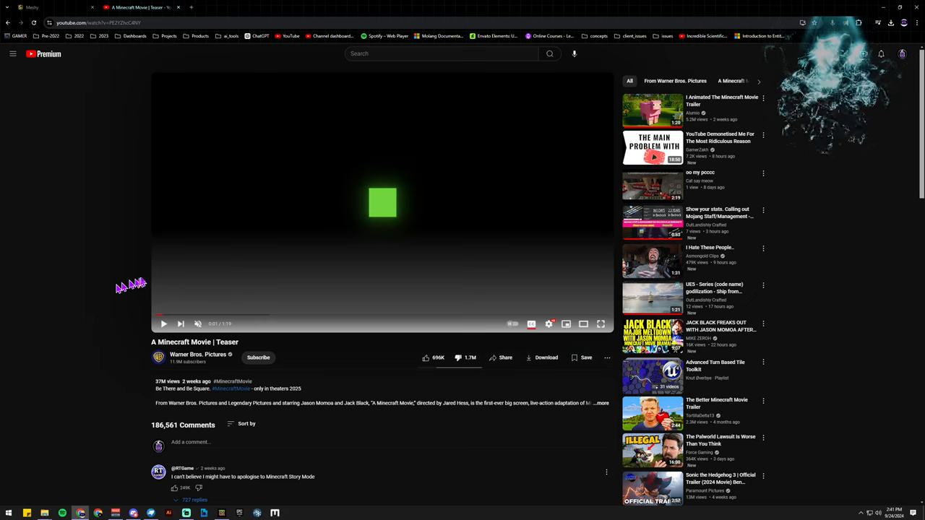
Step: Play the Minecraft Movie teaser briefly, then pause it
click(164, 323)
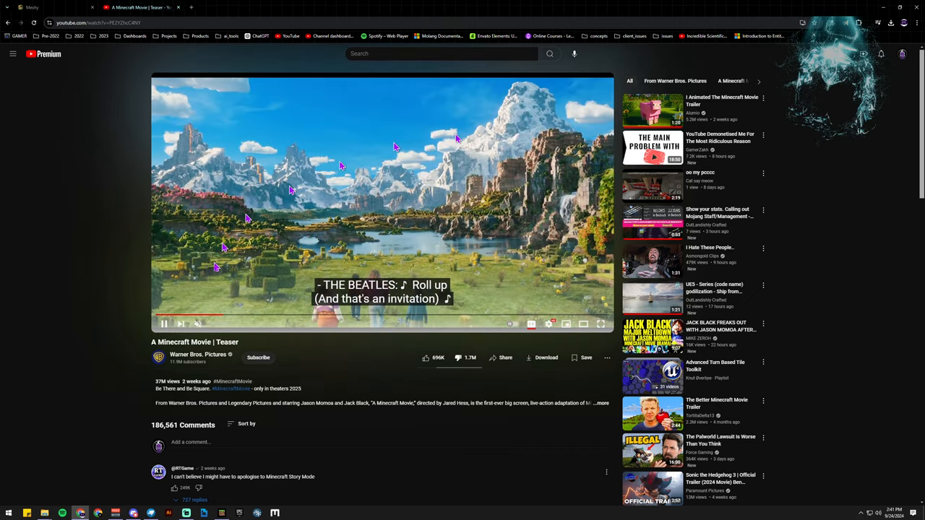
click(164, 323)
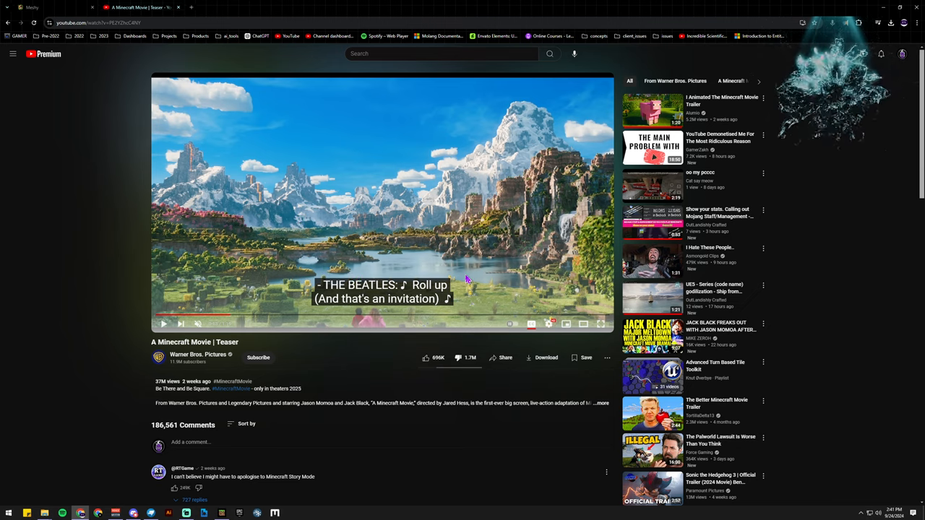
mouse_move(578, 253)
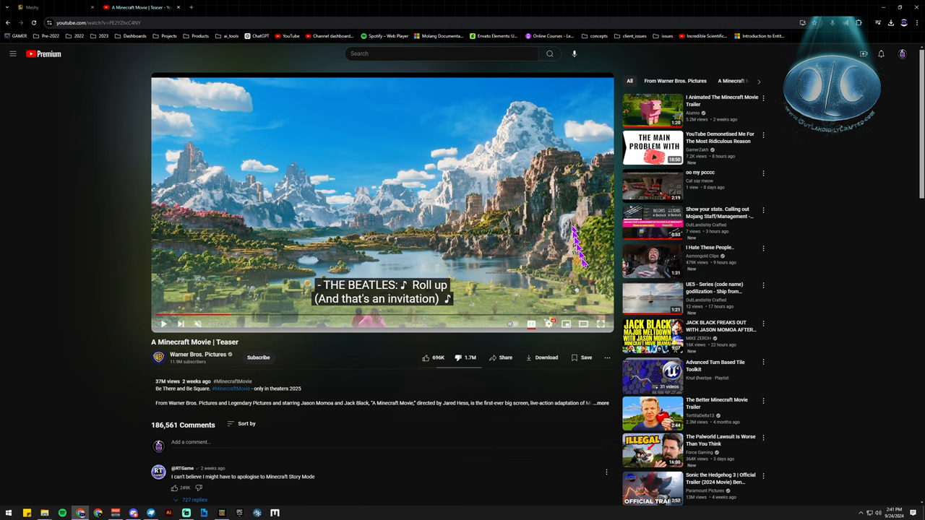
mouse_move(289, 256)
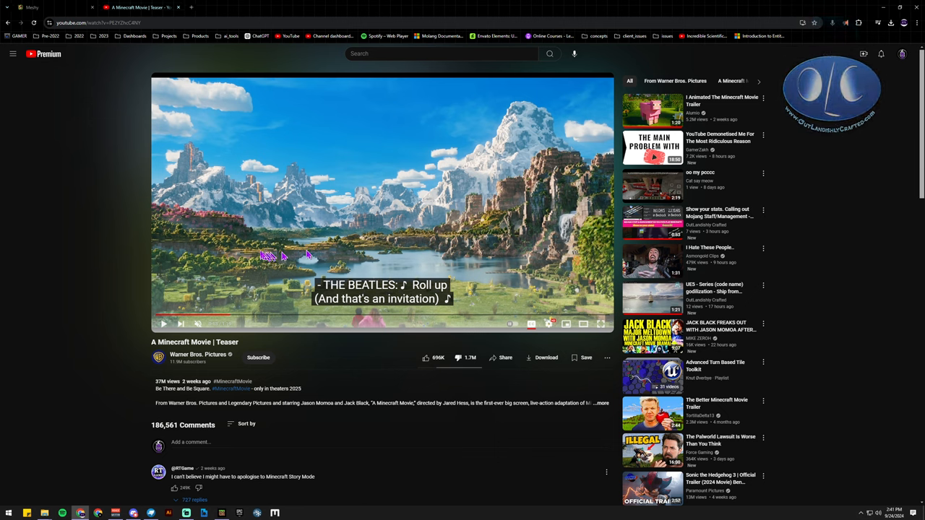
mouse_move(557, 275)
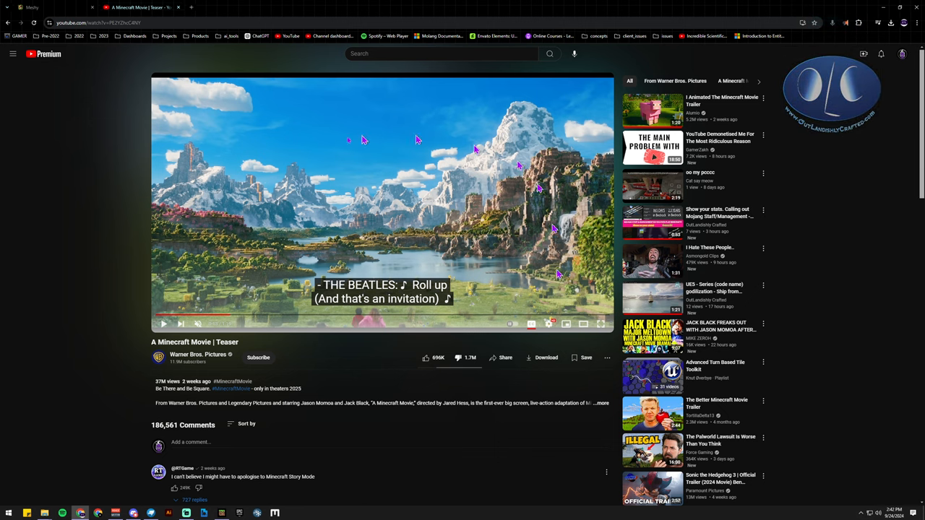
mouse_move(185, 331)
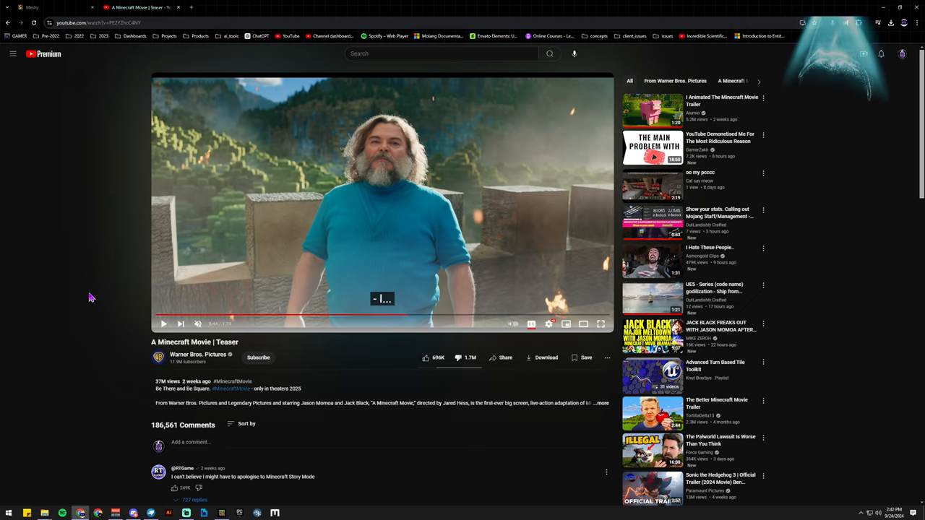
mouse_move(174, 418)
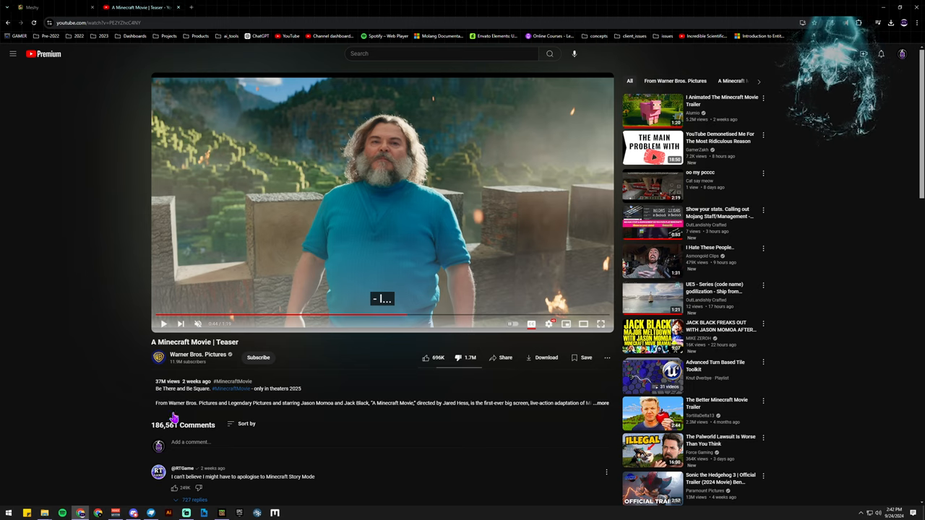
mouse_move(390, 206)
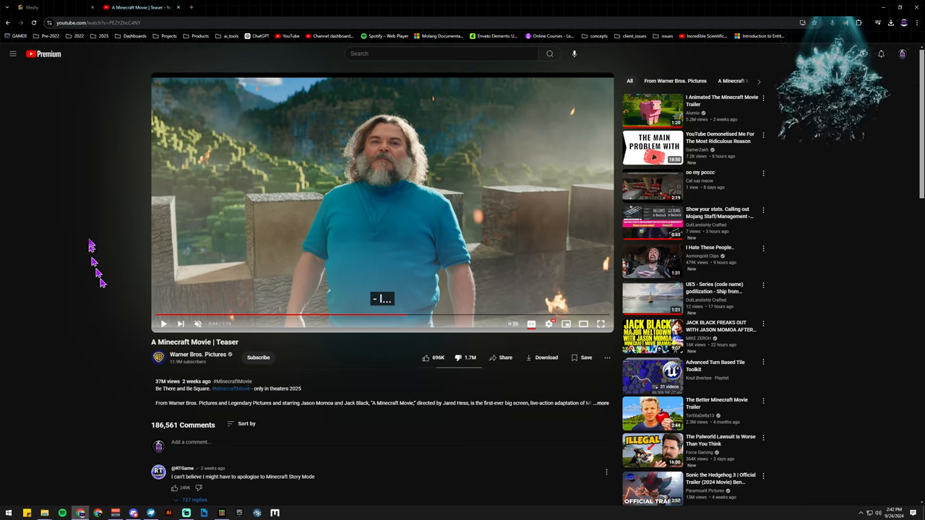
Step: Return to Meshy and exit the unresponsive page so the workspace reloads
click(32, 7)
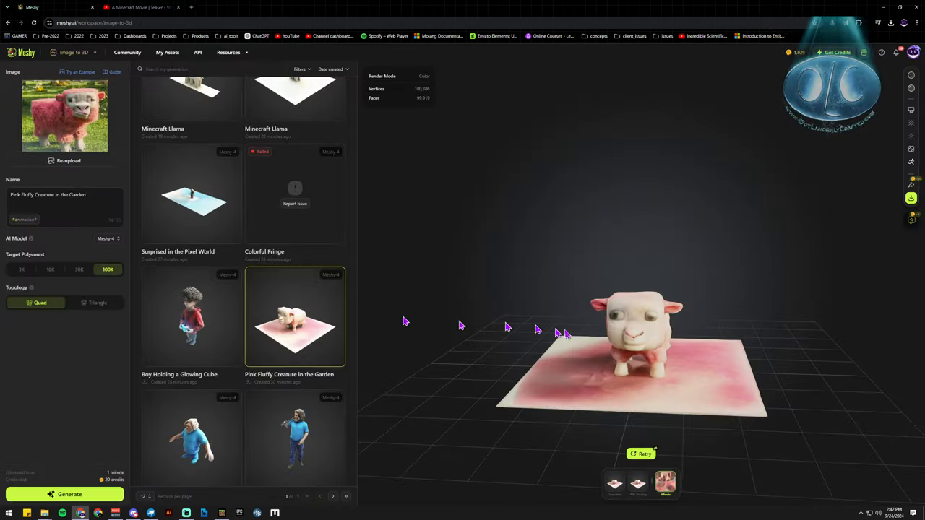
mouse_move(782, 267)
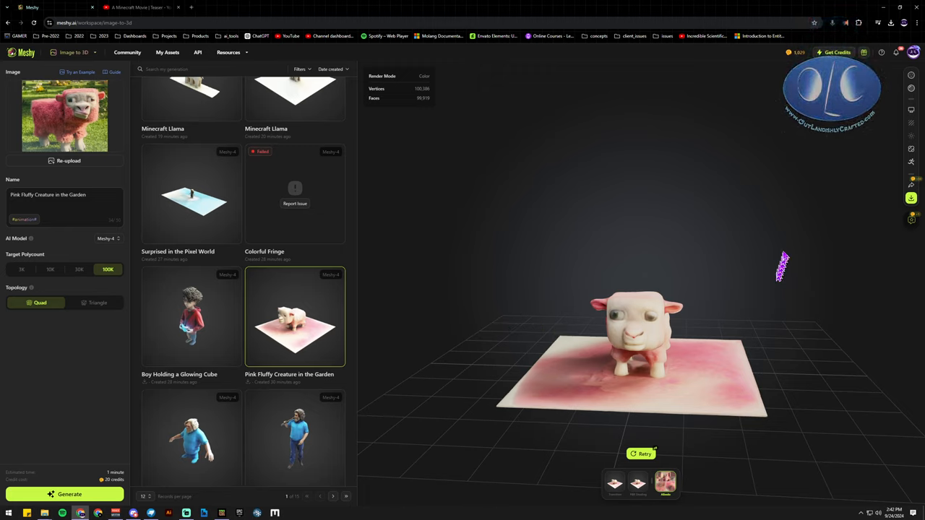
mouse_move(786, 254)
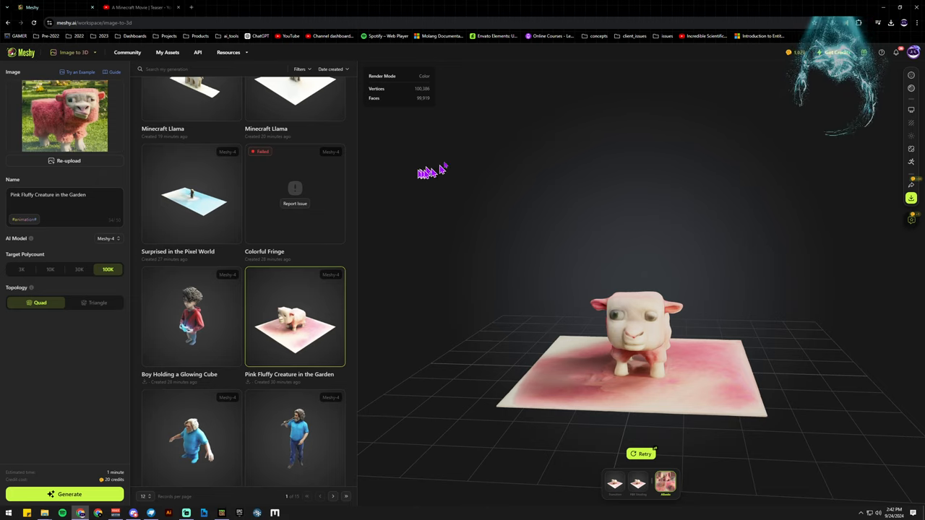
mouse_move(682, 249)
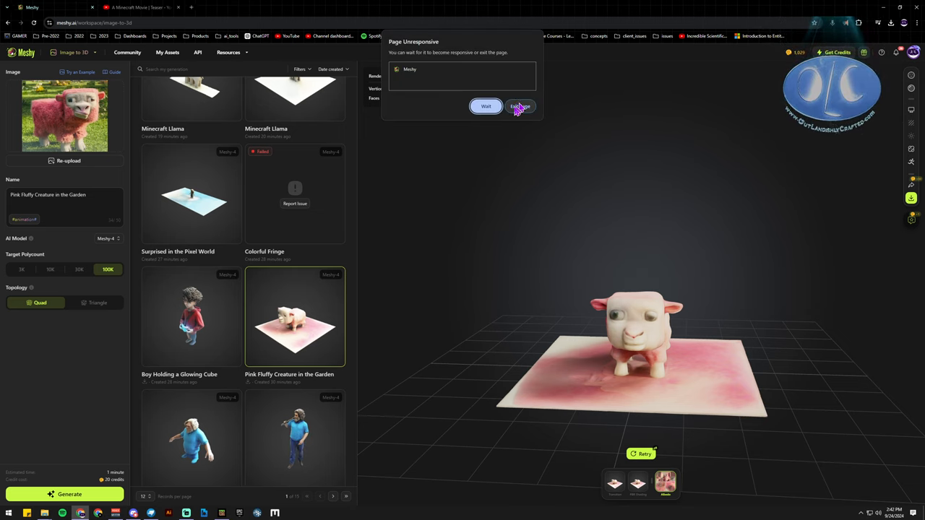
click(519, 106)
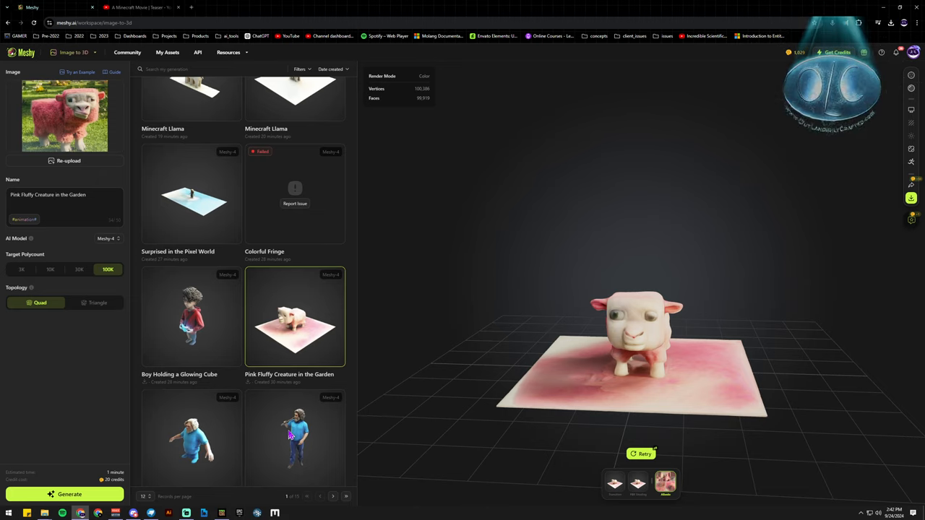
mouse_move(304, 429)
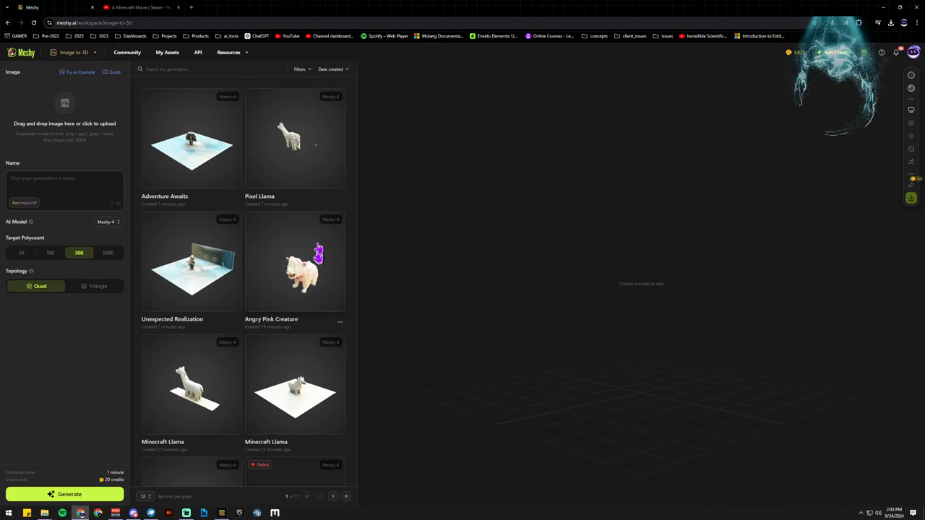
Step: Scroll the generation list and open the Boy Holding a Glowing Cube model
scroll(down, 3)
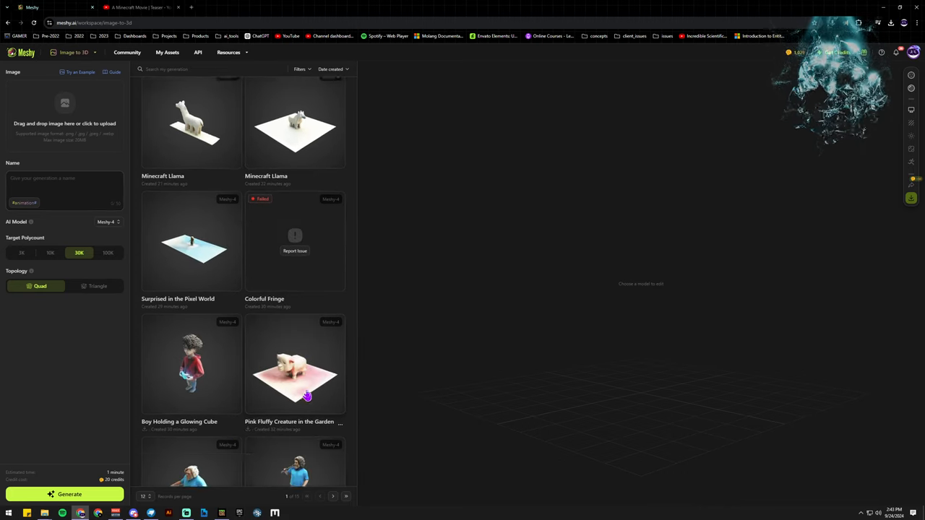
click(191, 363)
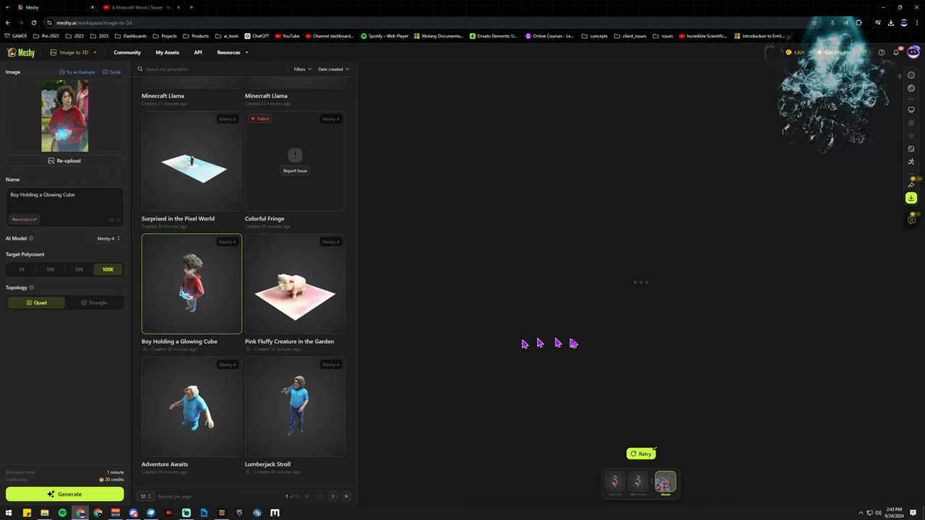
mouse_move(712, 343)
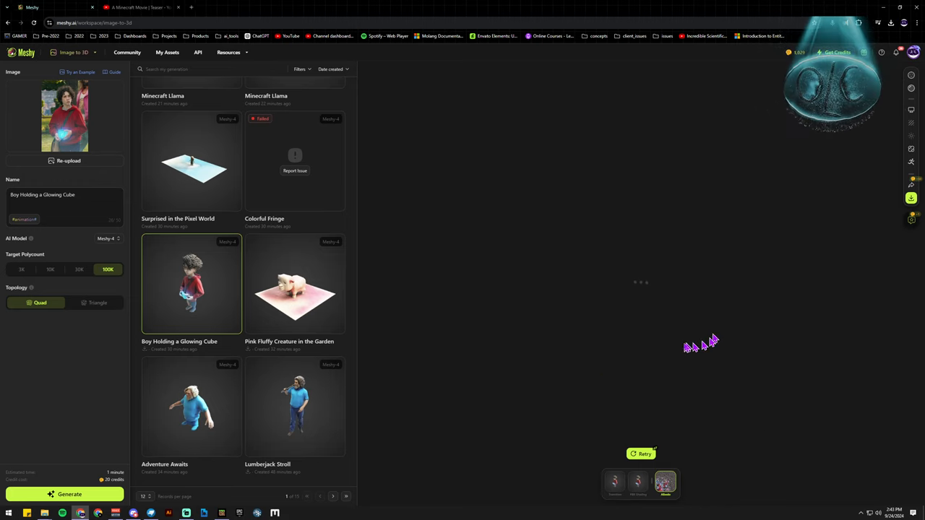
click(191, 283)
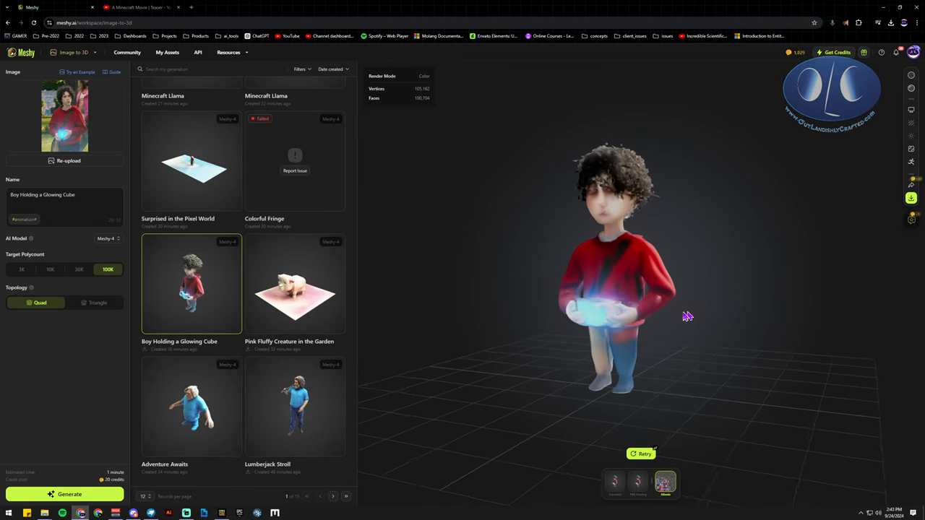
Step: Open Lumberjack Stroll and orbit the bearded man to the side and back
click(295, 405)
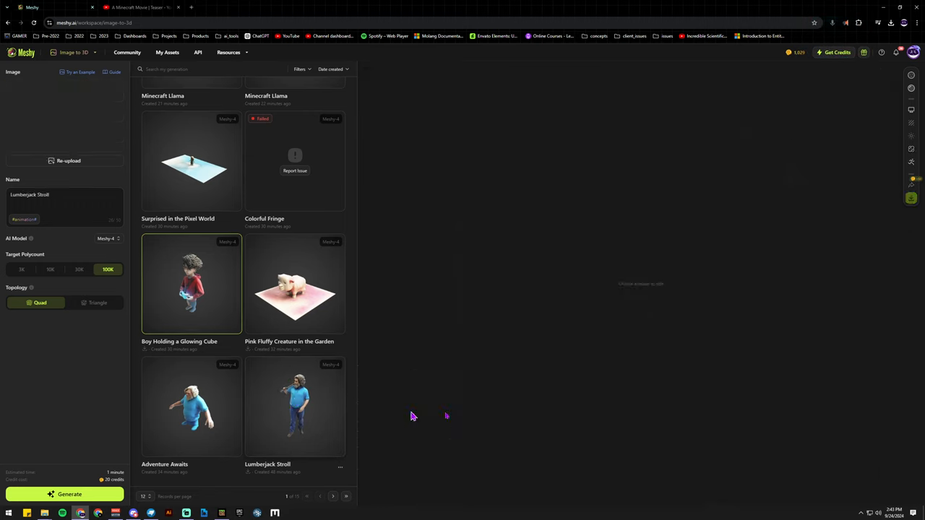
click(294, 406)
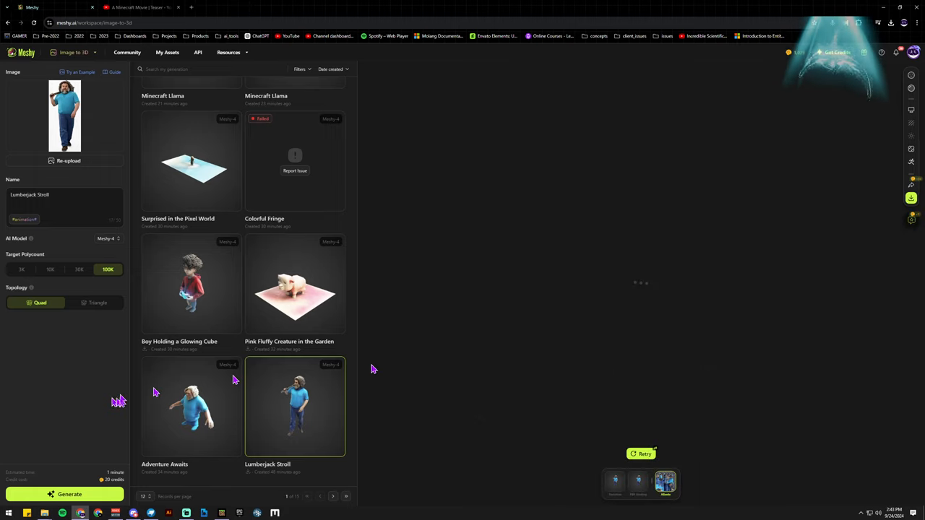
click(295, 406)
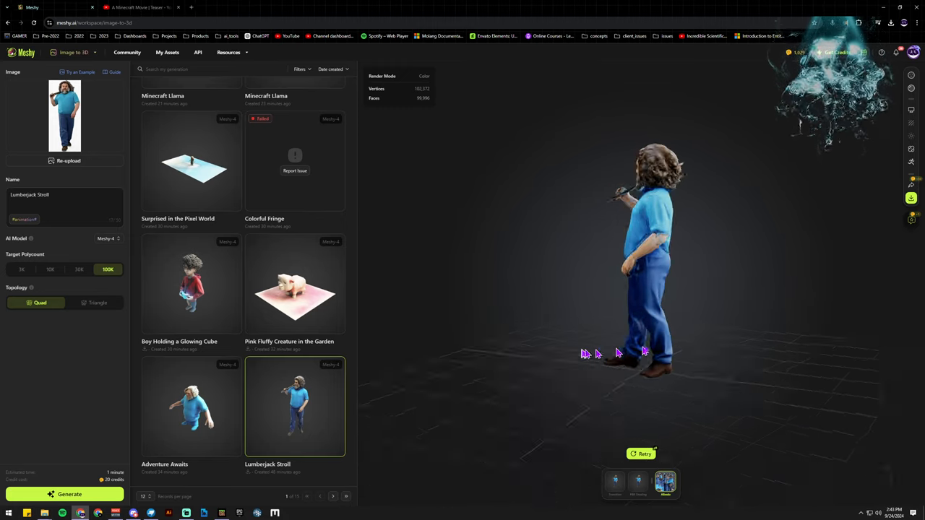
drag(643, 351, 749, 356)
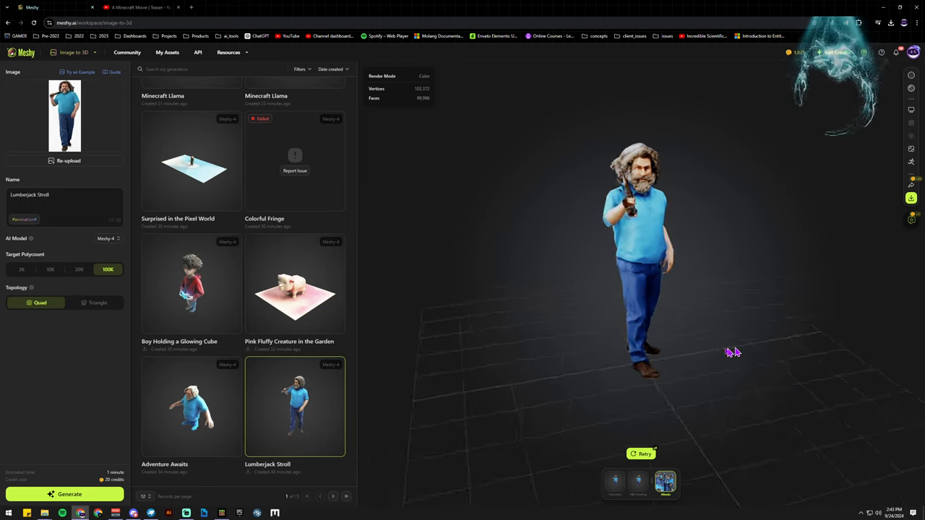
drag(732, 353, 814, 333)
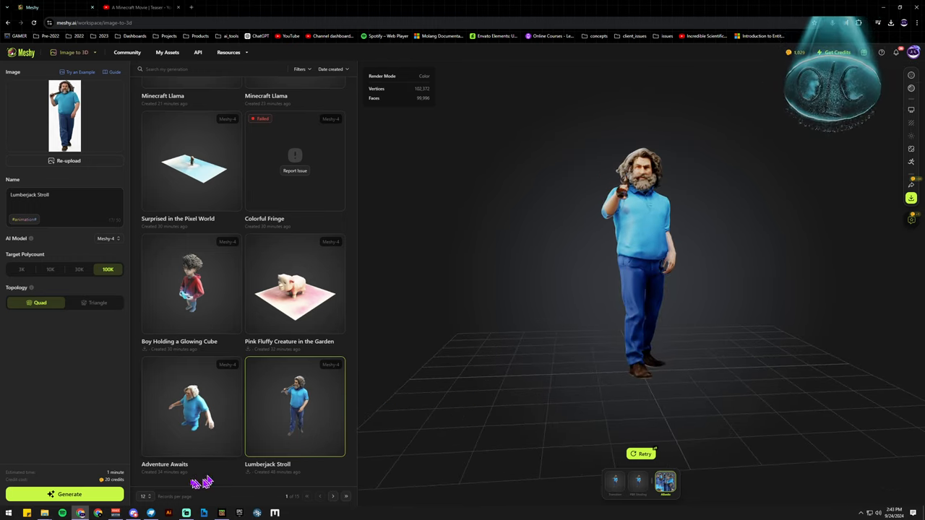
click(190, 404)
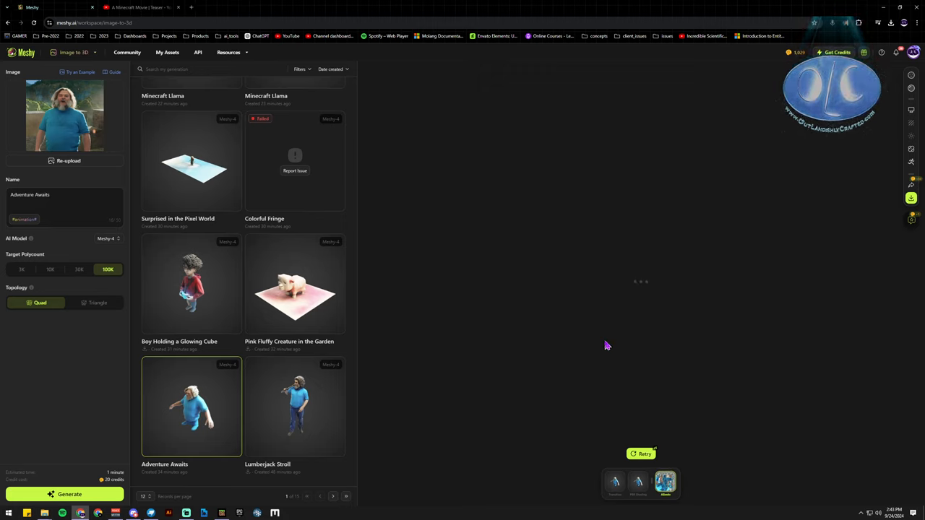
click(191, 406)
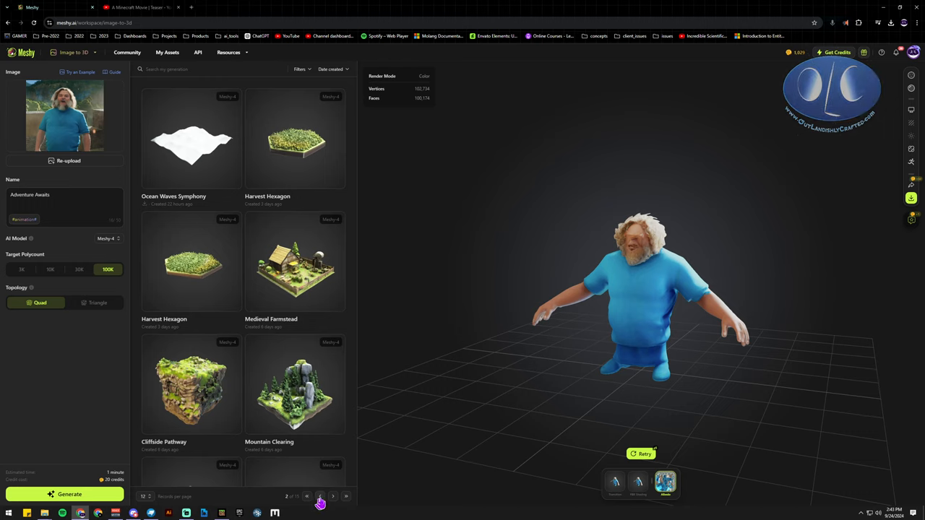
click(306, 496)
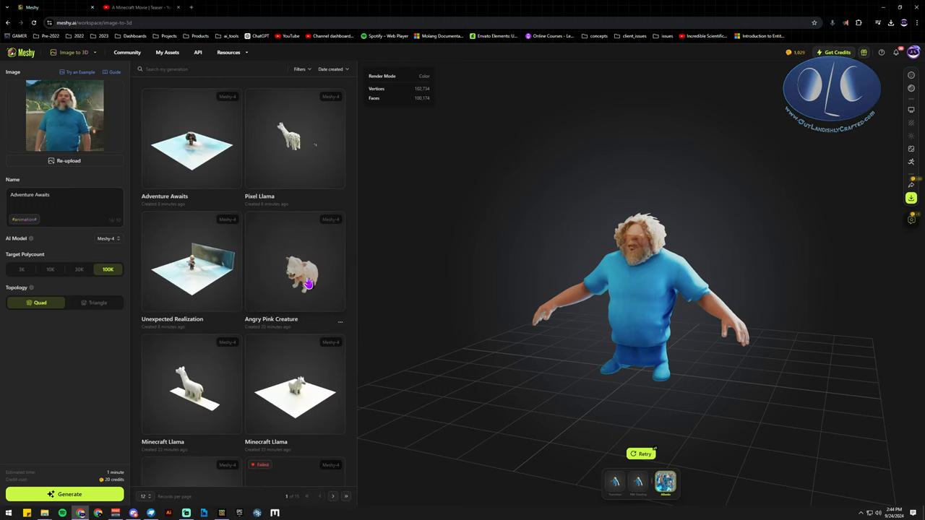
click(294, 261)
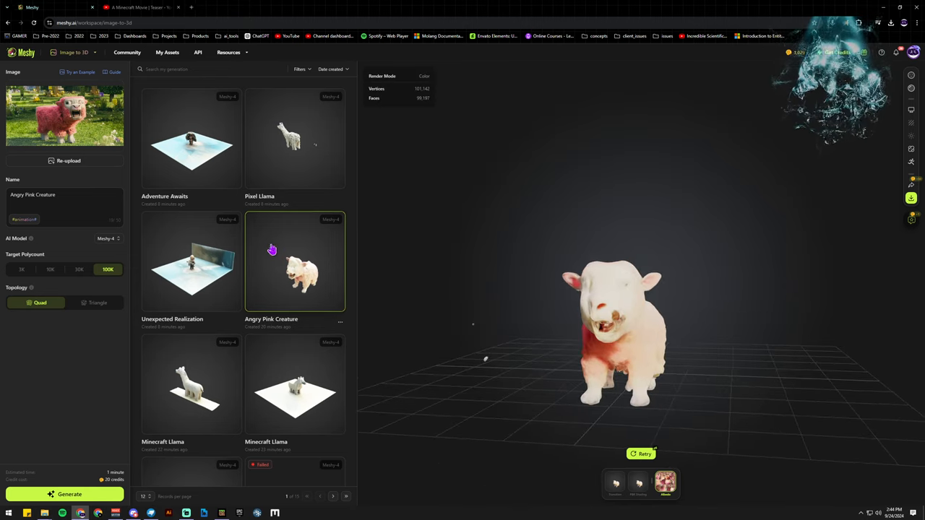
scroll(down, 3)
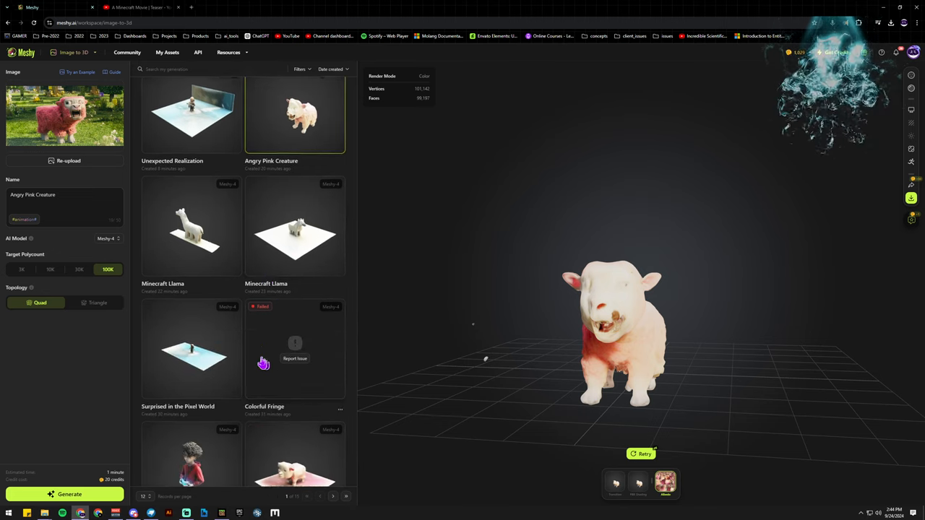
scroll(down, 3)
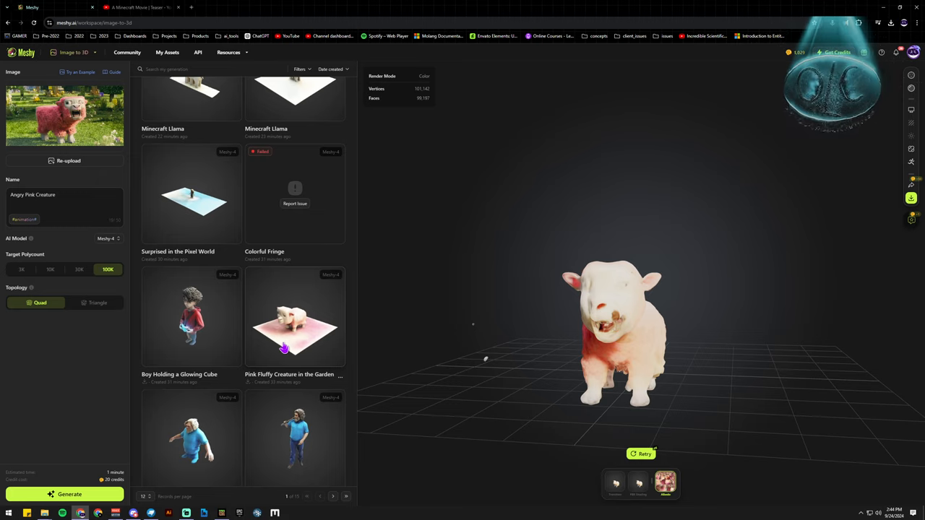
Step: Browse the gallery, viewing Pink Fluffy Creature in the Garden and Surprised in the Pixel World
click(294, 316)
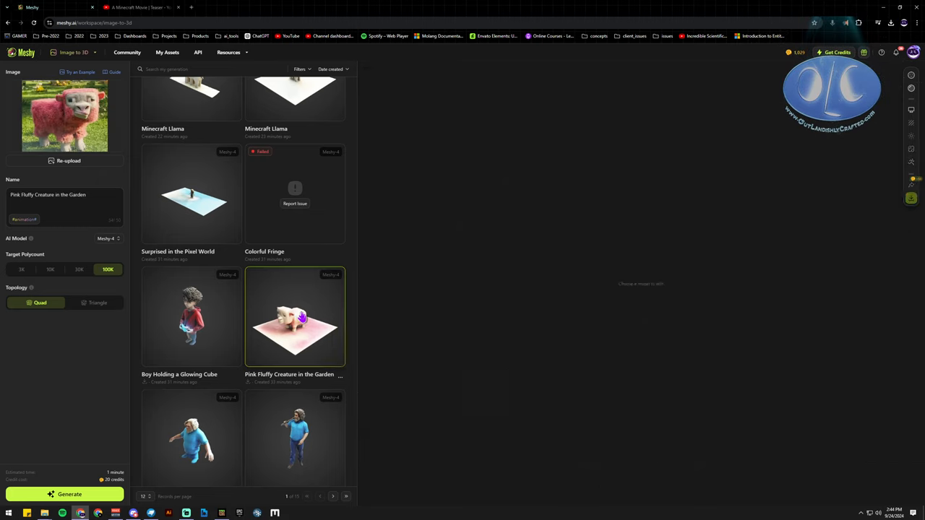
click(295, 316)
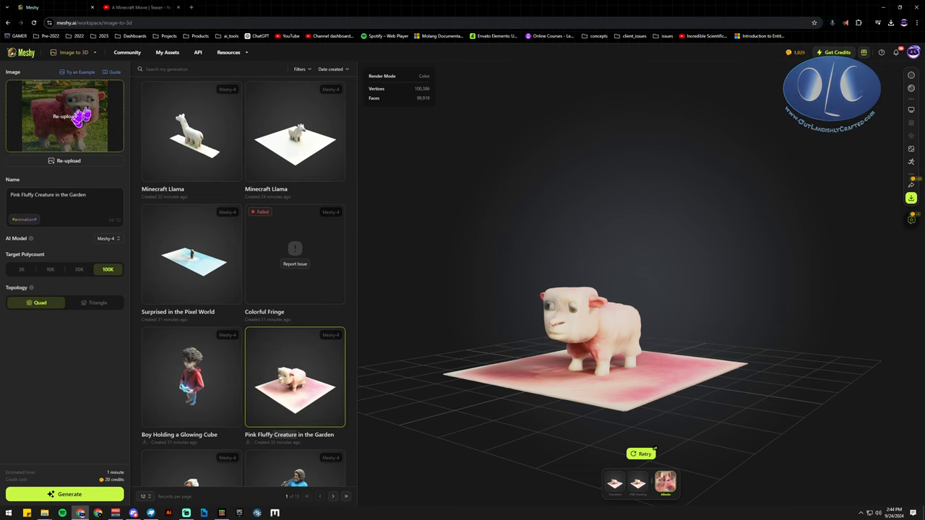
mouse_move(73, 124)
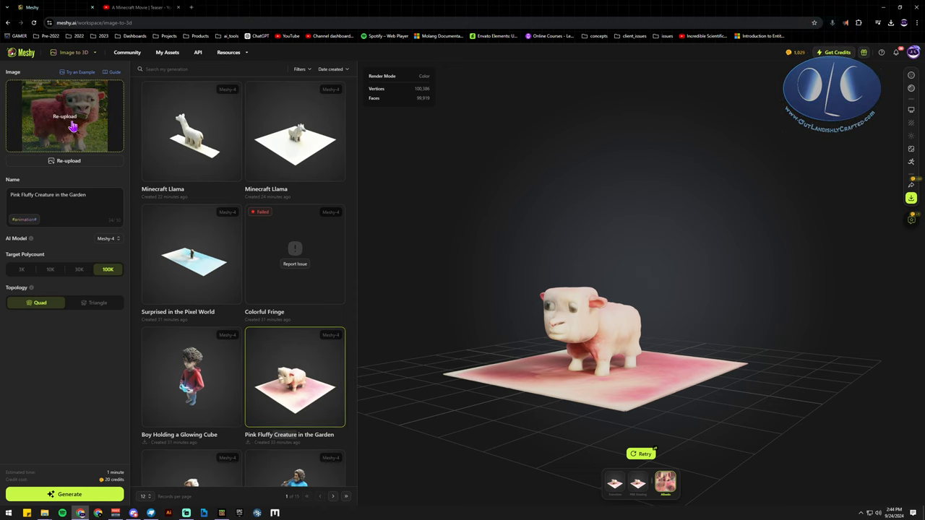
scroll(down, 3)
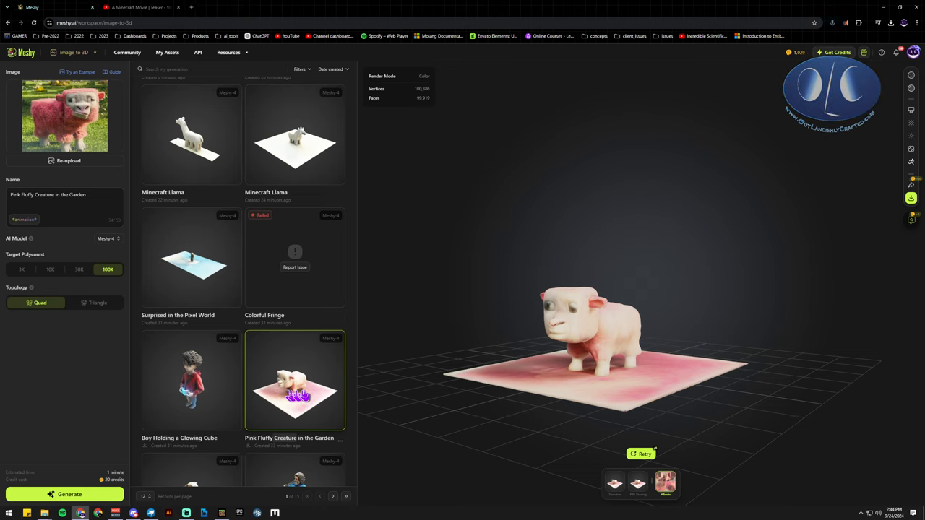
scroll(up, 3)
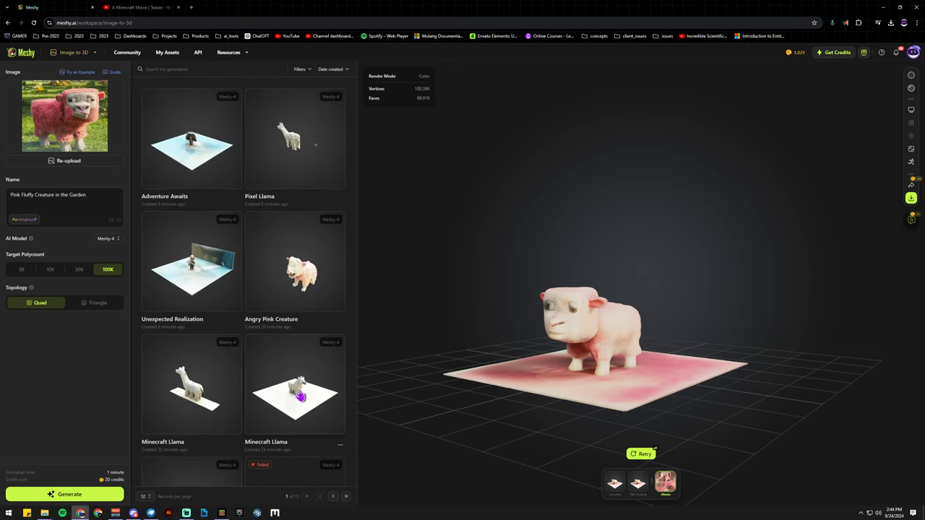
scroll(down, 3)
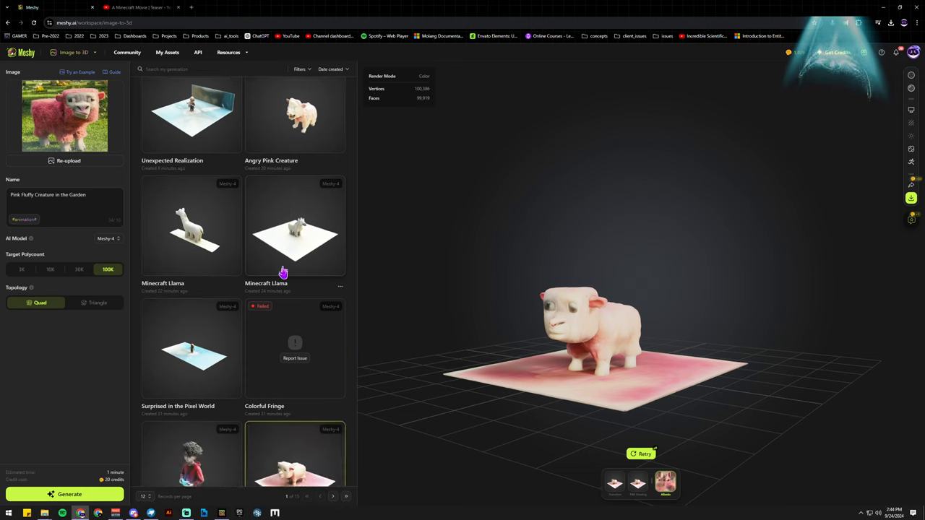
scroll(down, 3)
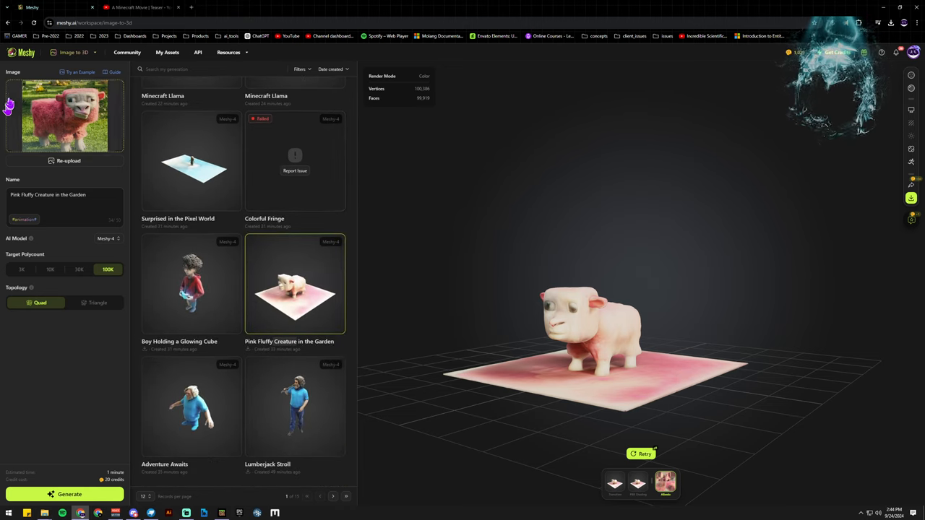
scroll(up, 3)
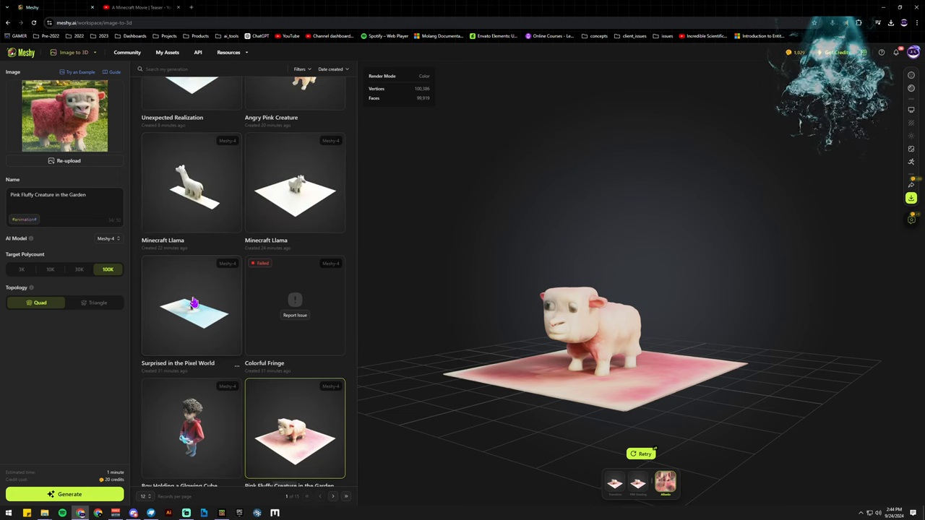
click(191, 306)
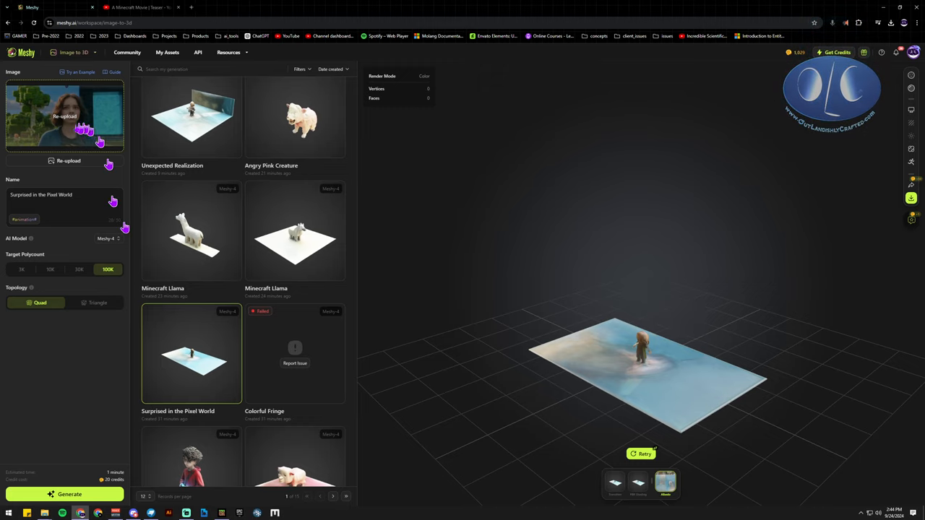
Step: Open the first Minecraft Llama and confirm a free retry to regenerate it
click(191, 231)
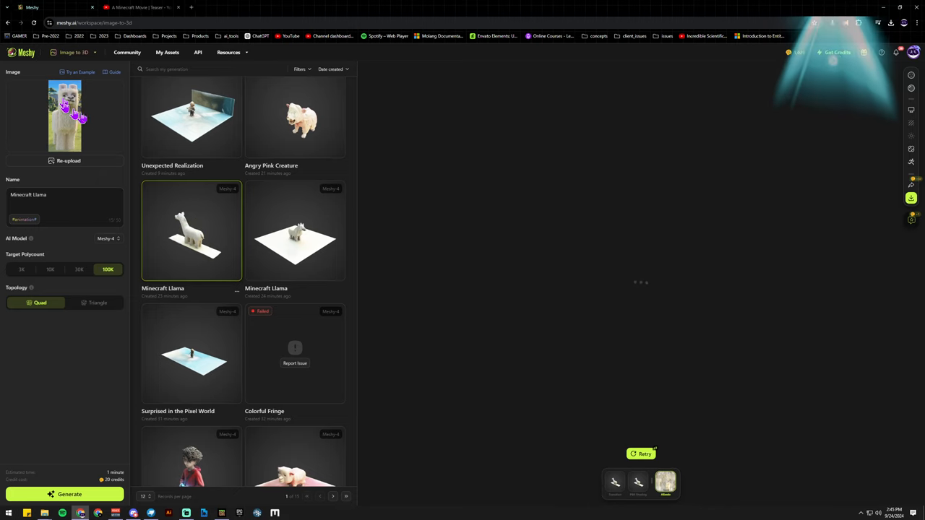
click(191, 232)
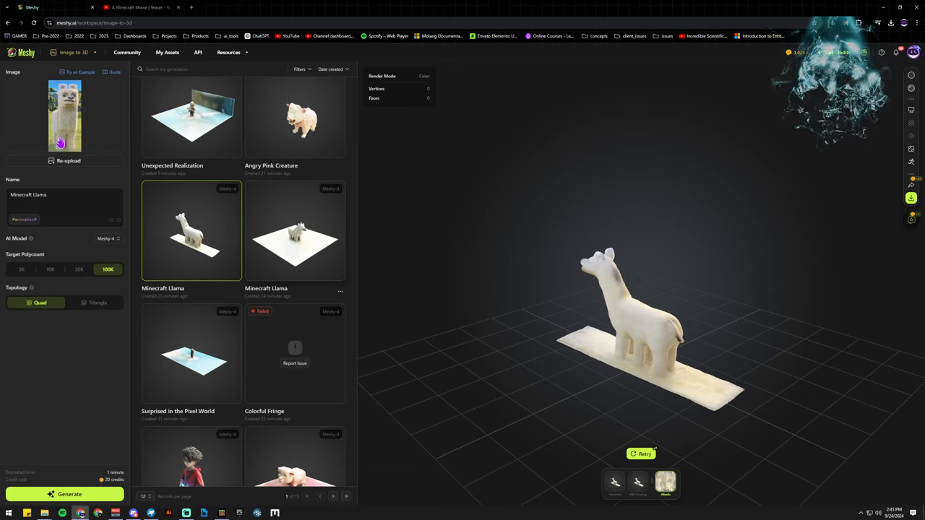
mouse_move(598, 406)
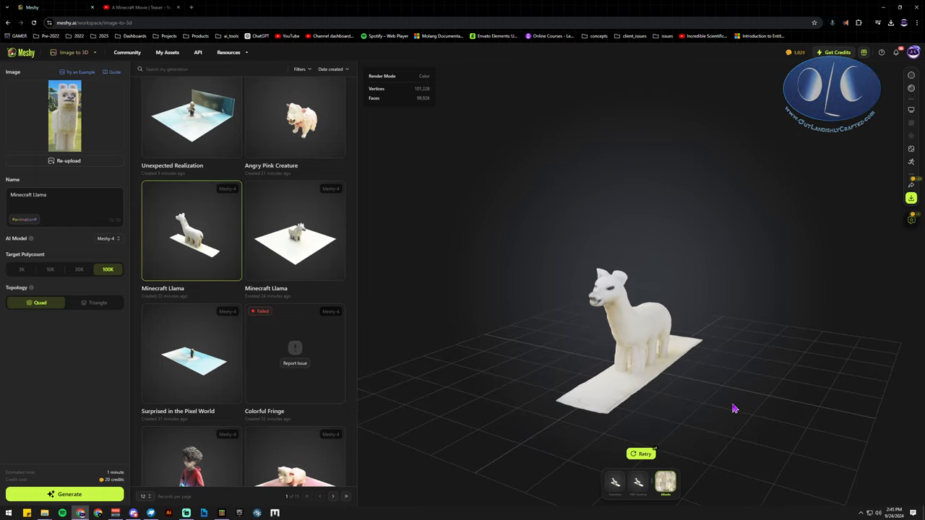
click(642, 453)
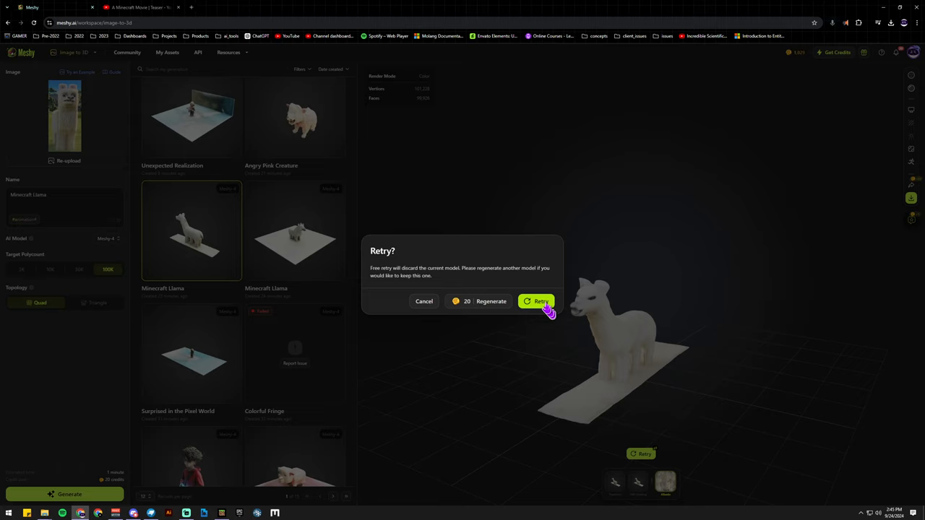
click(540, 302)
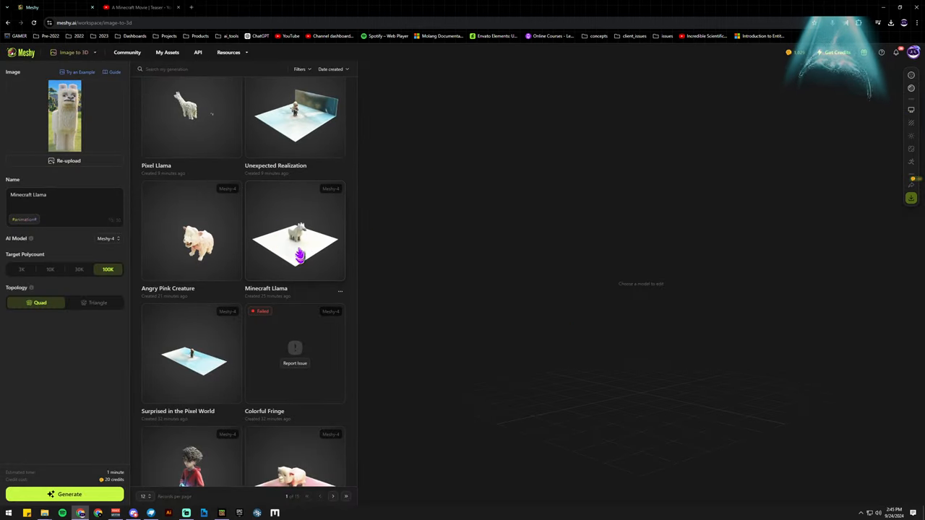
Step: Open the other Minecraft Llama, then the failed Colorful Fringe generation
click(295, 231)
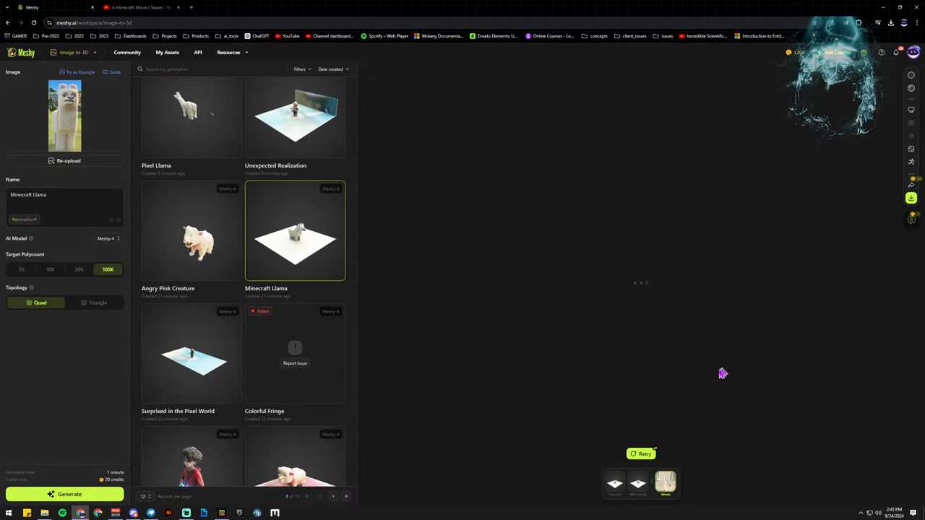
click(295, 231)
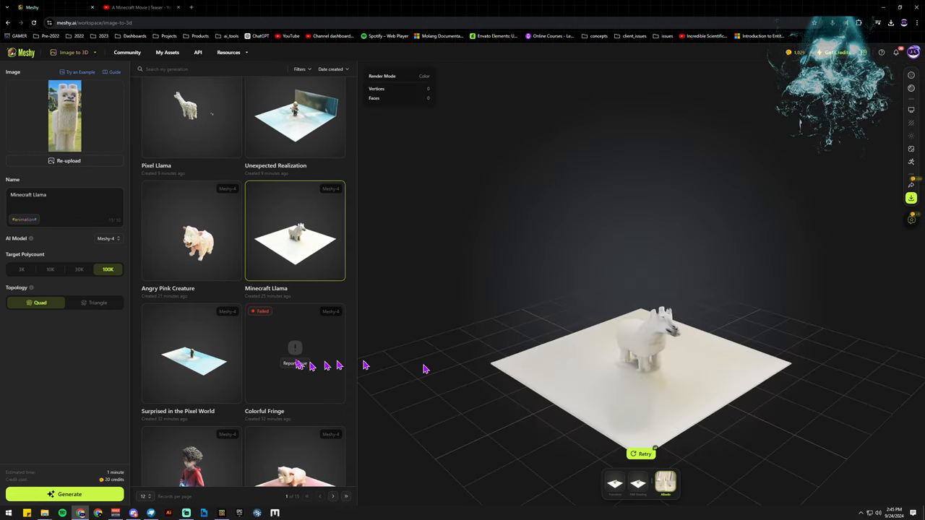
mouse_move(320, 361)
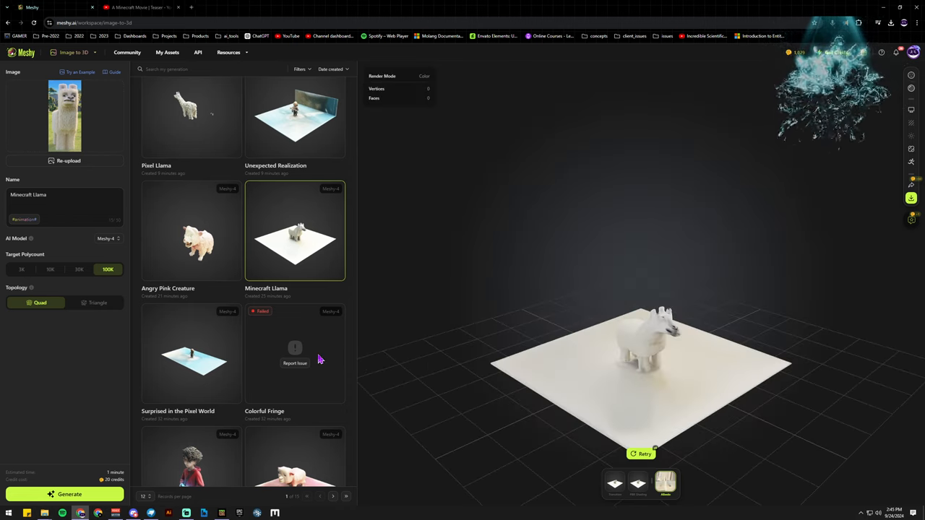
mouse_move(310, 349)
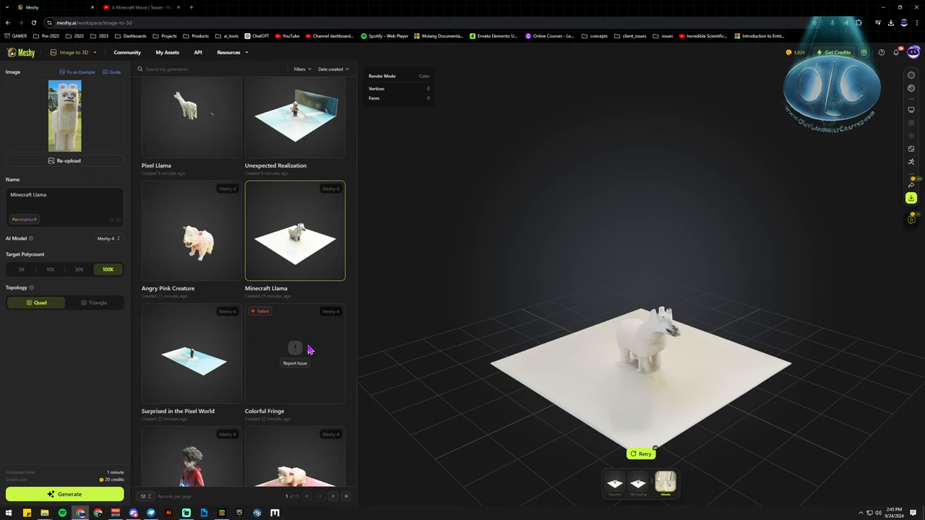
click(295, 354)
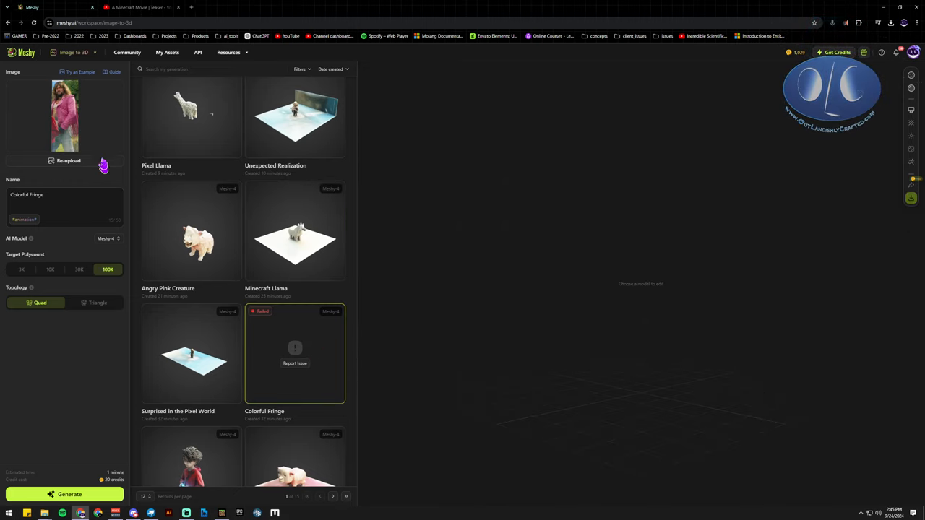
mouse_move(94, 374)
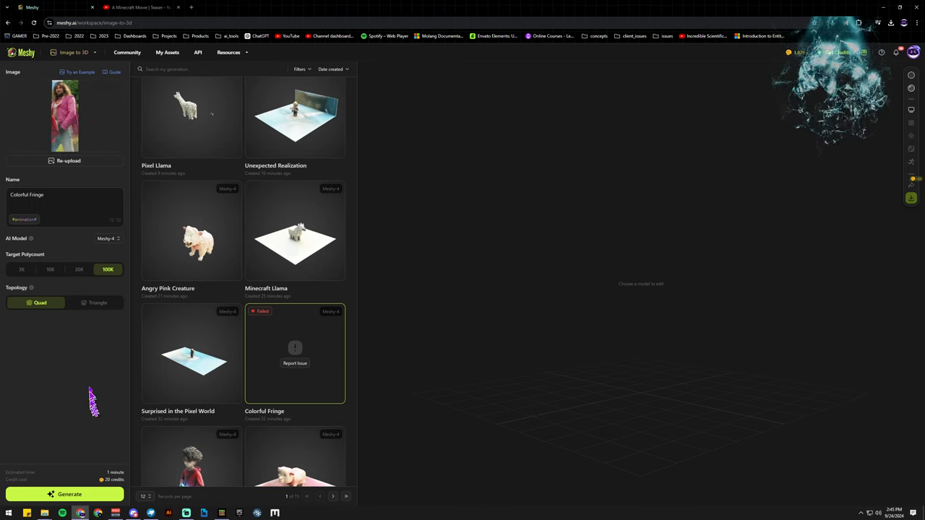
mouse_move(322, 390)
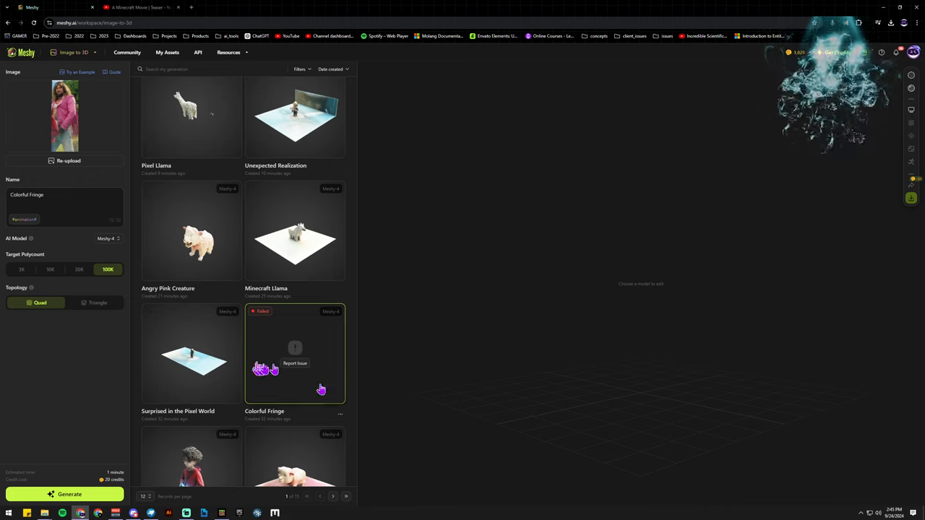
mouse_move(318, 361)
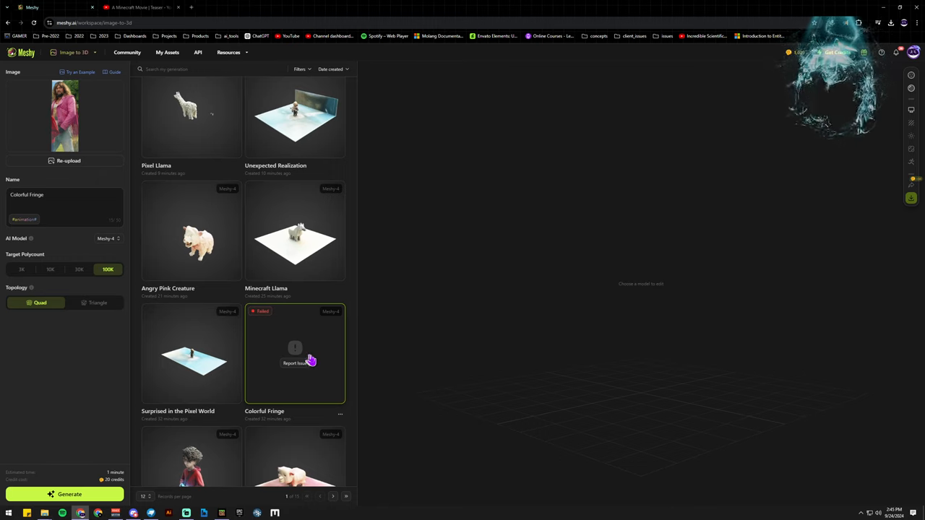
mouse_move(317, 354)
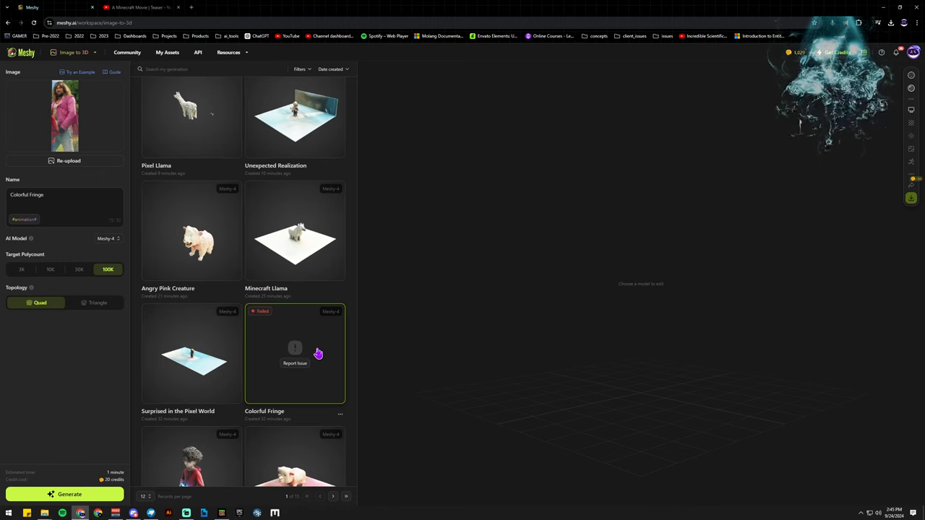
Step: Scroll up the gallery to bring back the remaining Minecraft Llama model
scroll(up, 3)
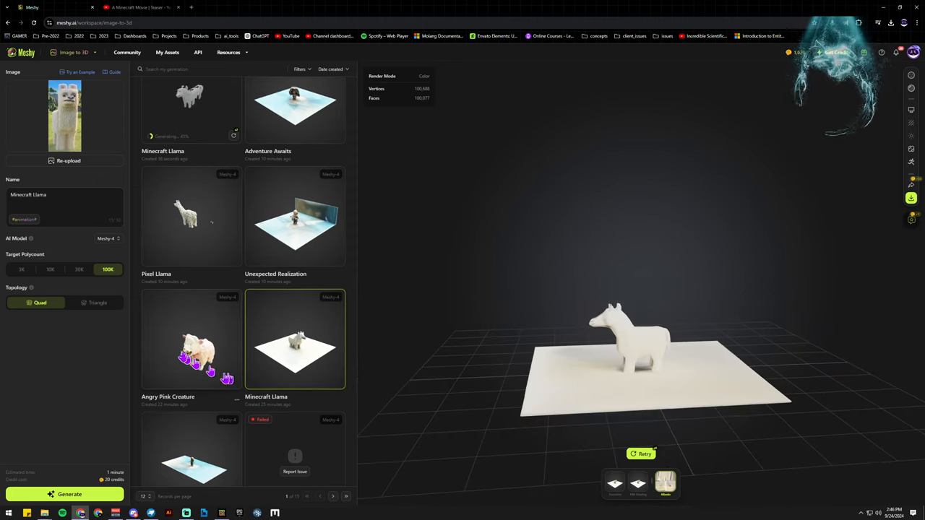
Step: Open the Pixel Llama model and orbit it in the viewport
click(190, 217)
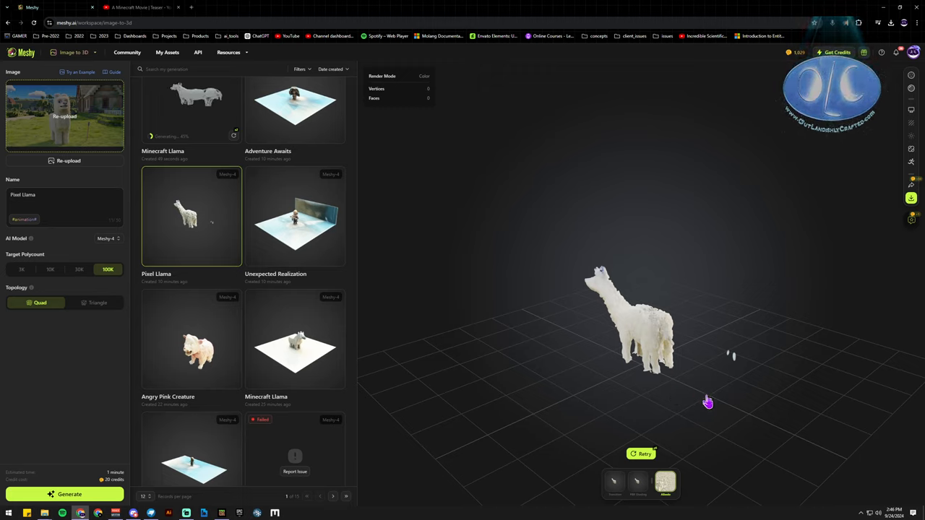
mouse_move(704, 409)
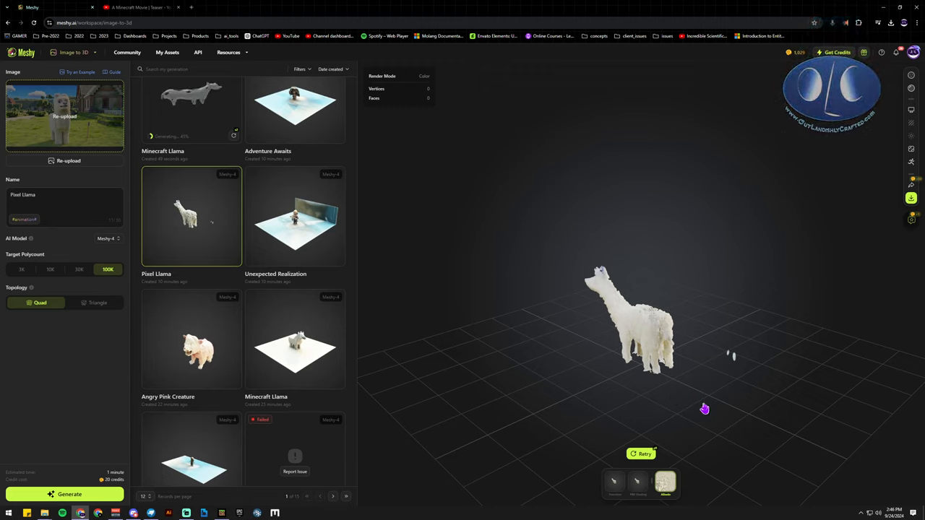
mouse_move(689, 420)
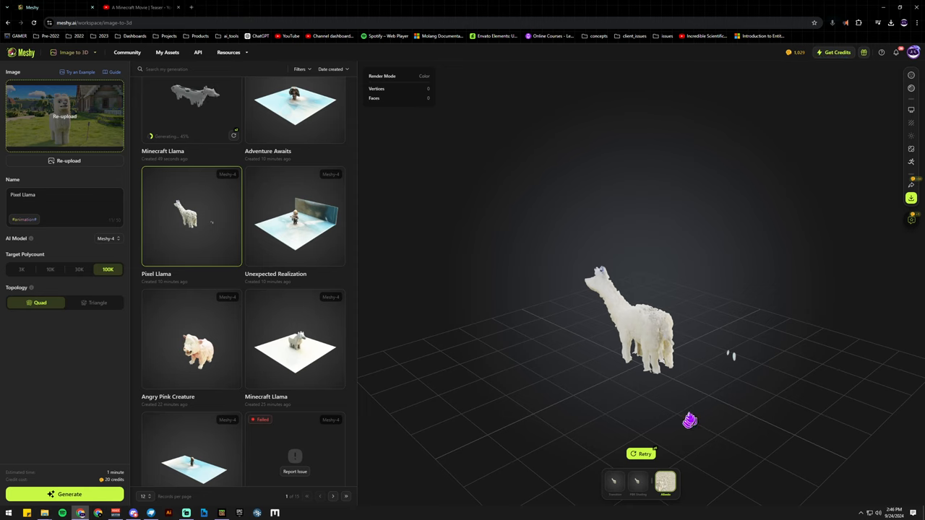
drag(690, 419, 643, 399)
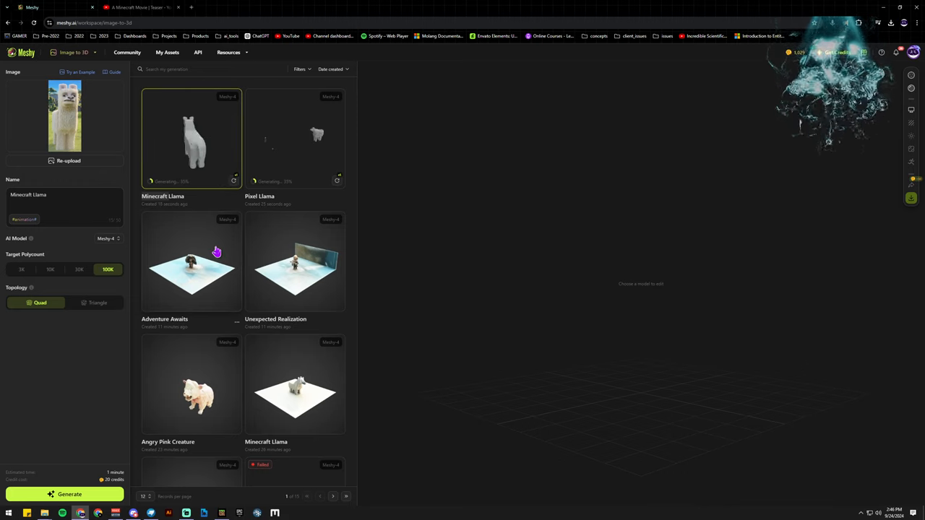
Step: Open Adventure Awaits in the viewer, then flip to generations page 2 and back
scroll(down, 3)
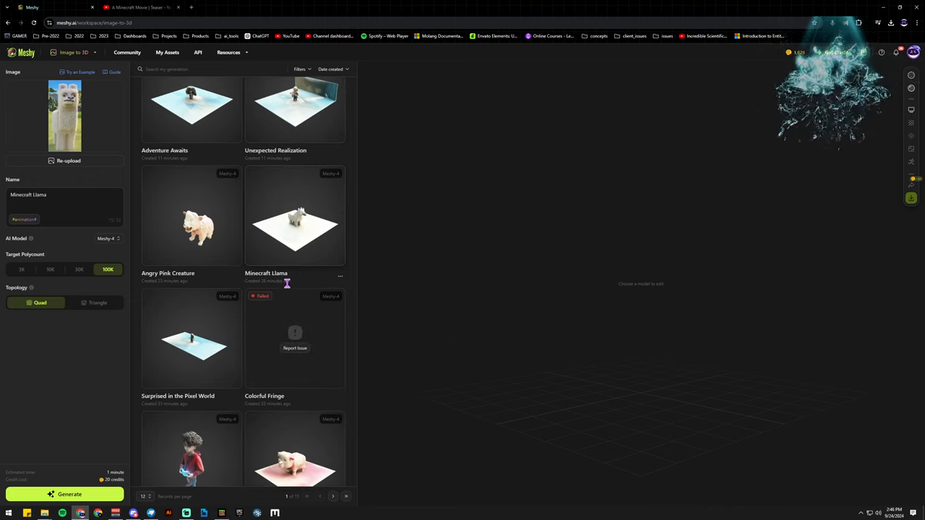
scroll(down, 3)
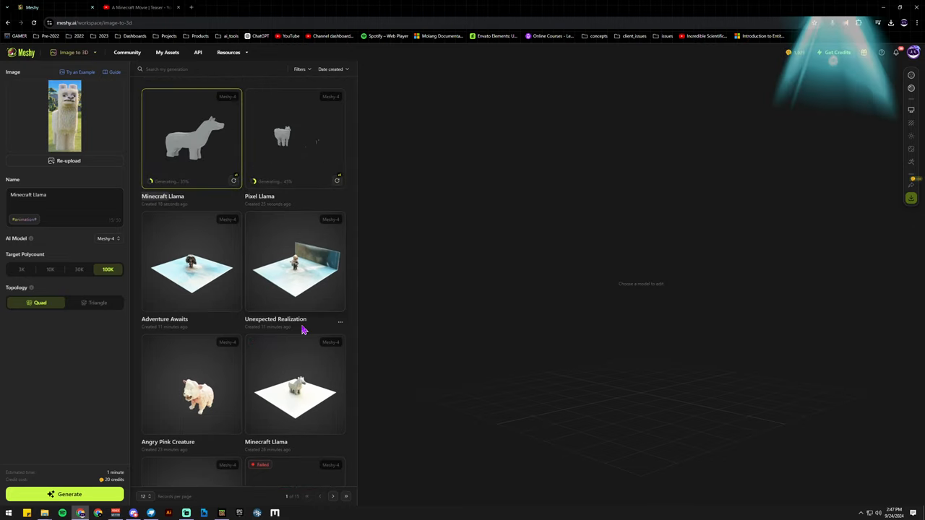
click(191, 261)
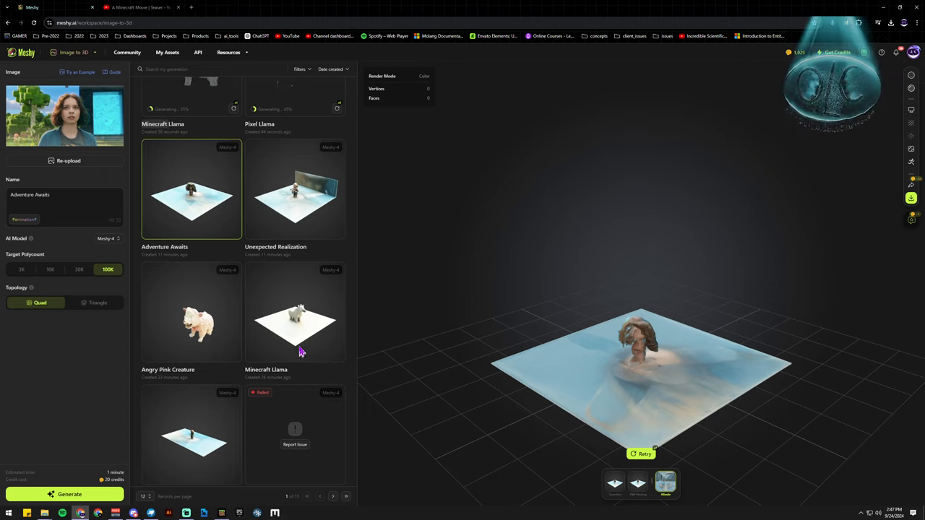
mouse_move(271, 140)
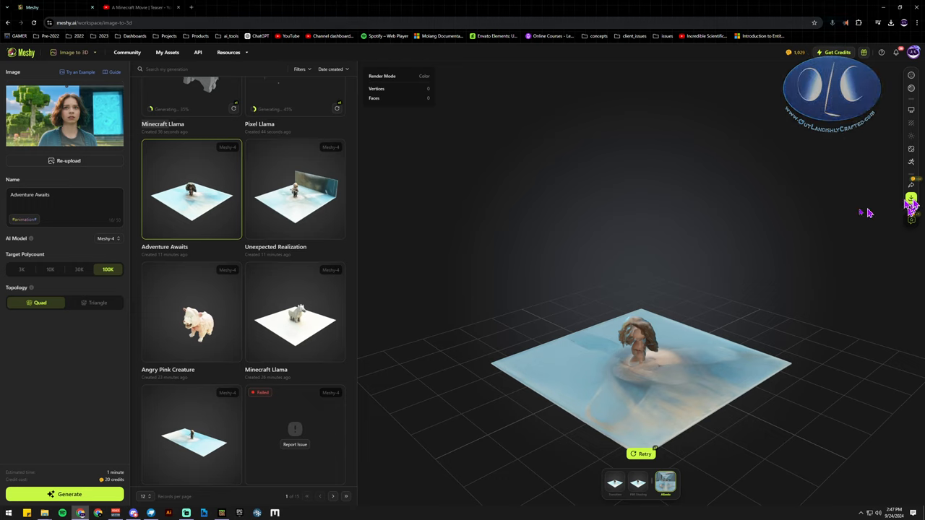
mouse_move(351, 502)
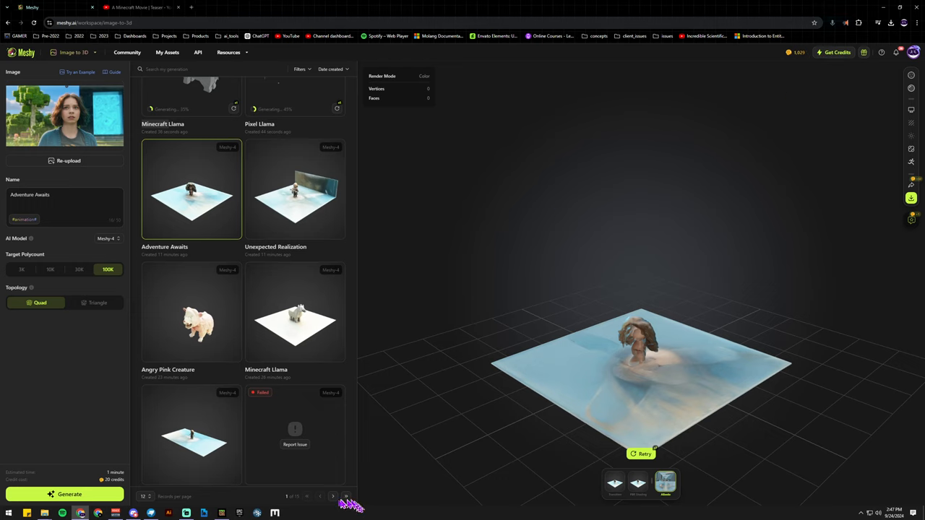
click(332, 496)
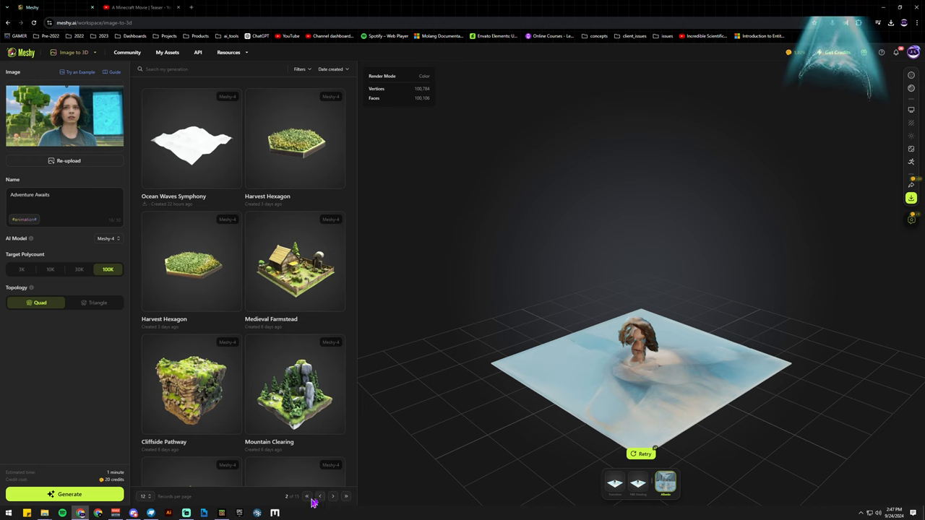
click(320, 496)
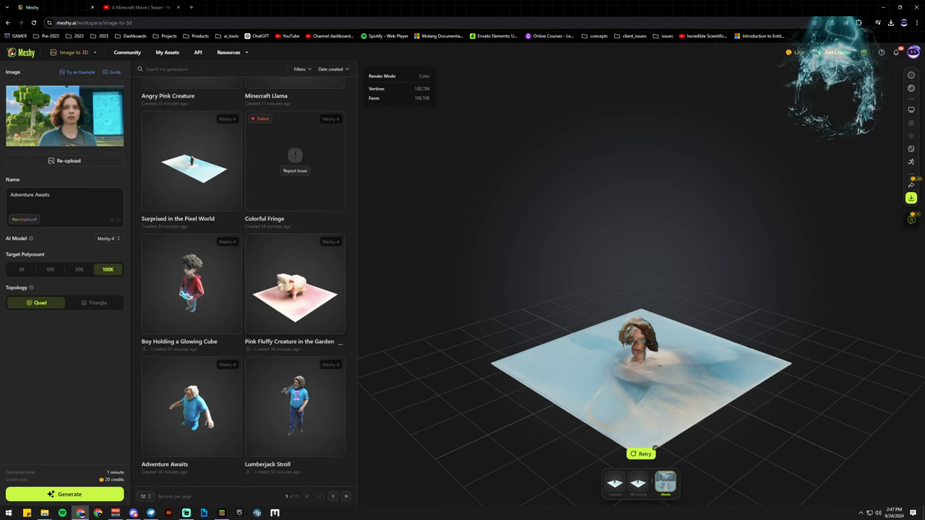
Step: Open the Lumberjack Stroll model and bring up its download format options
click(295, 406)
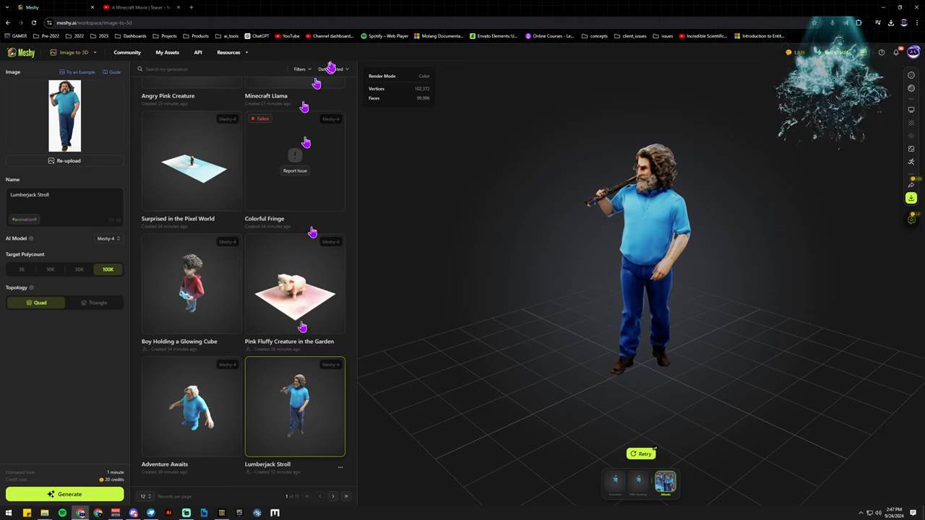
mouse_move(20, 280)
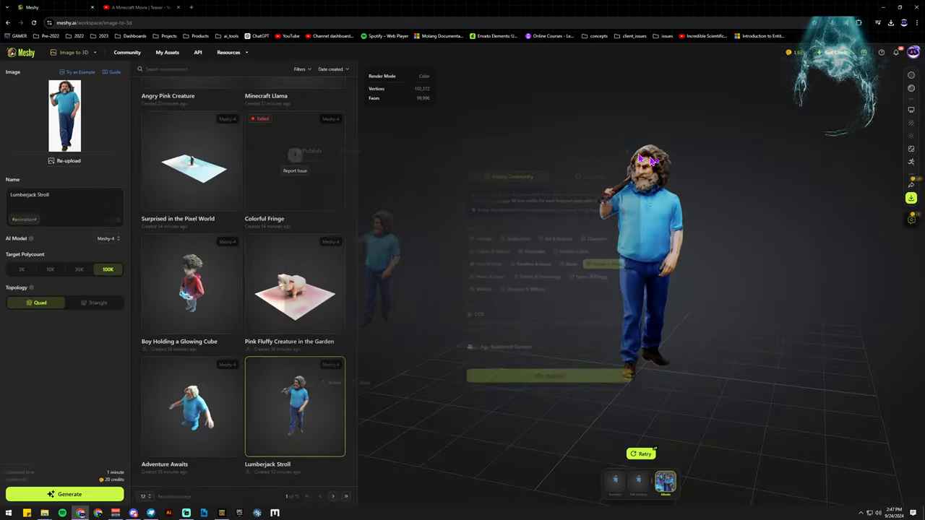
click(911, 198)
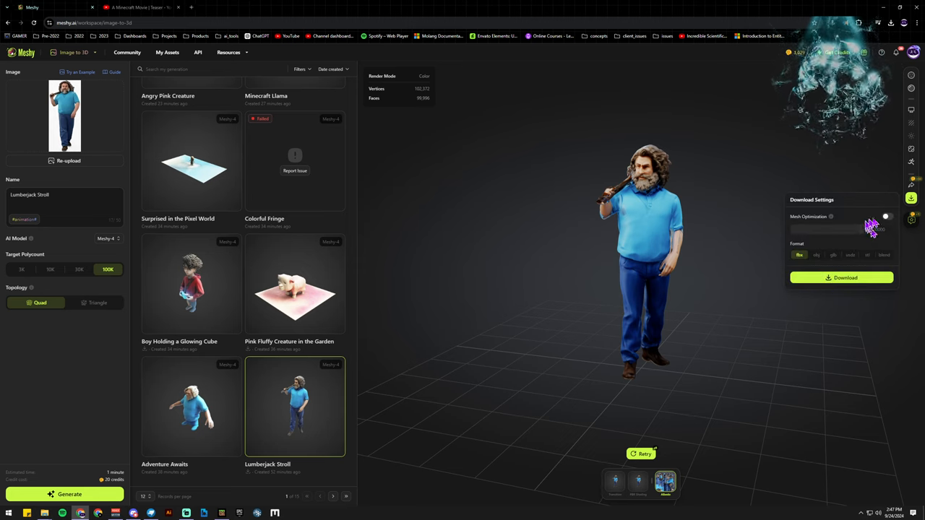
click(887, 216)
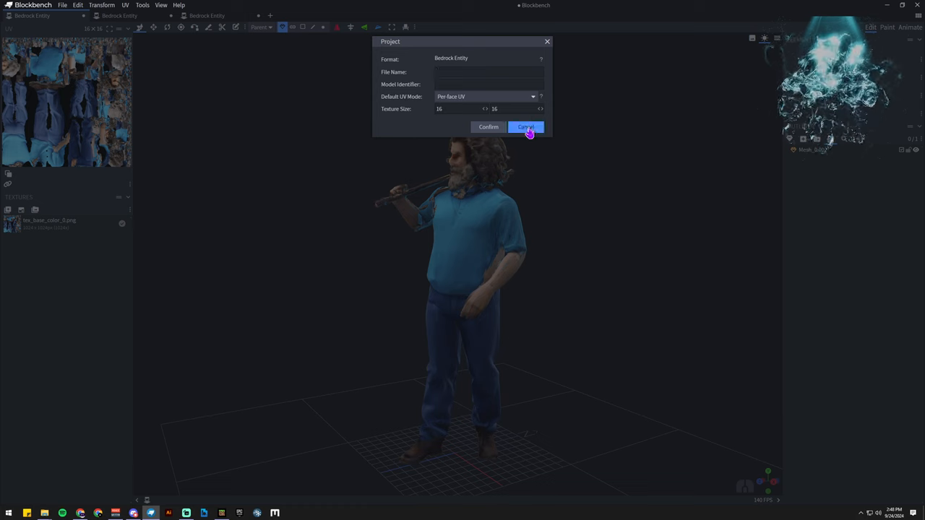
Step: Cancel the Project dialog, check the UV menu, and open File > Plugins
click(62, 5)
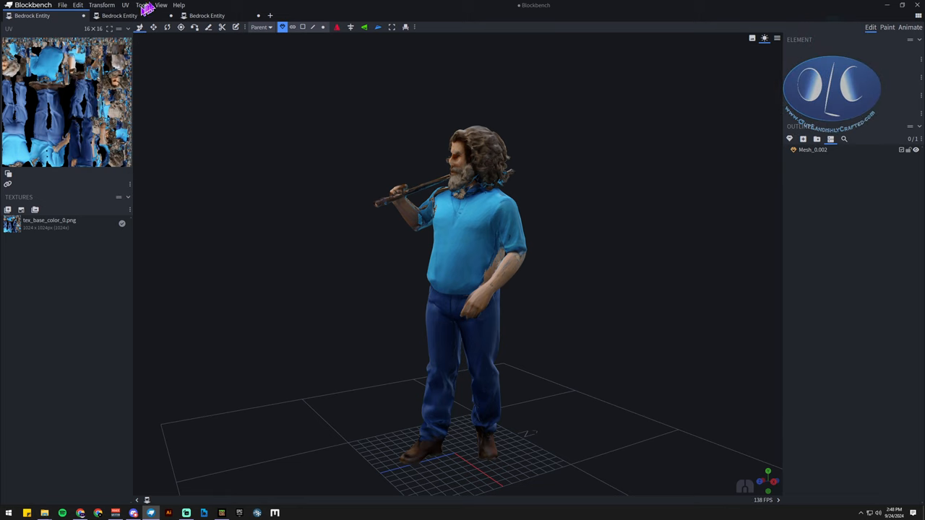
click(125, 5)
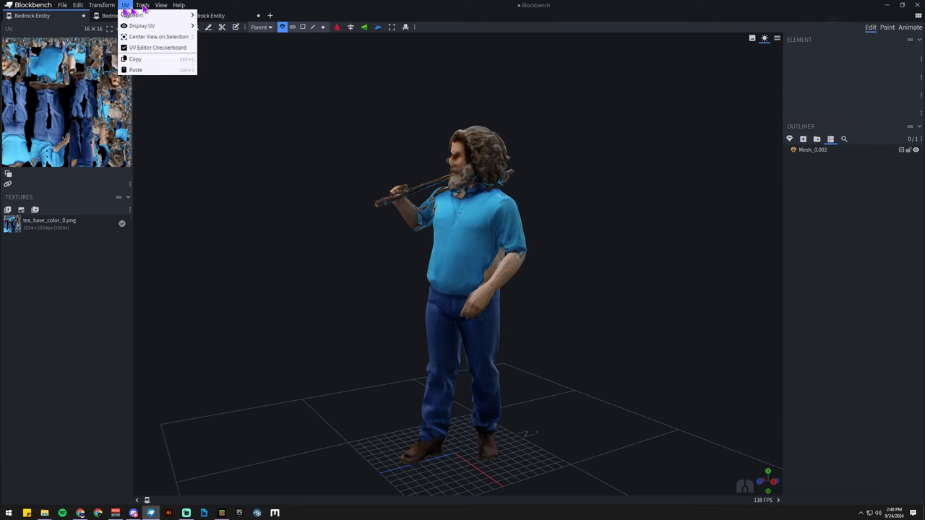
click(62, 5)
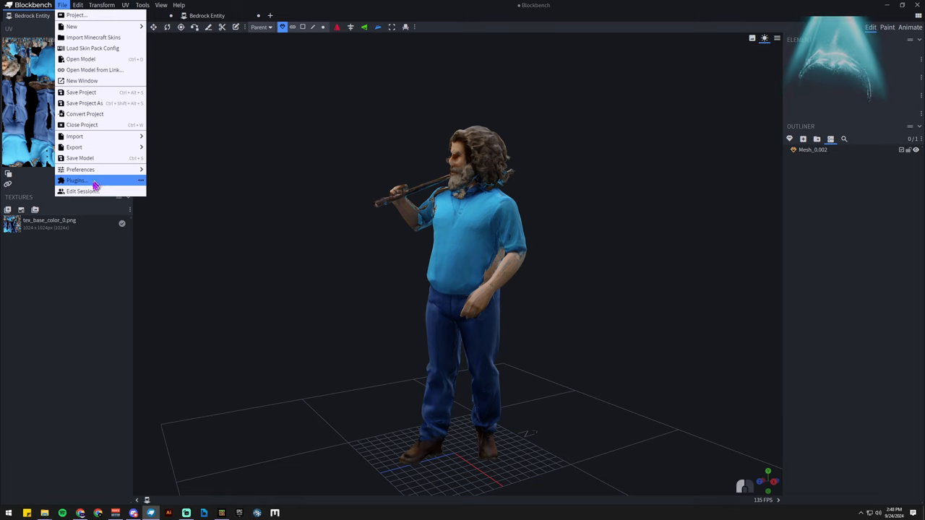
click(75, 180)
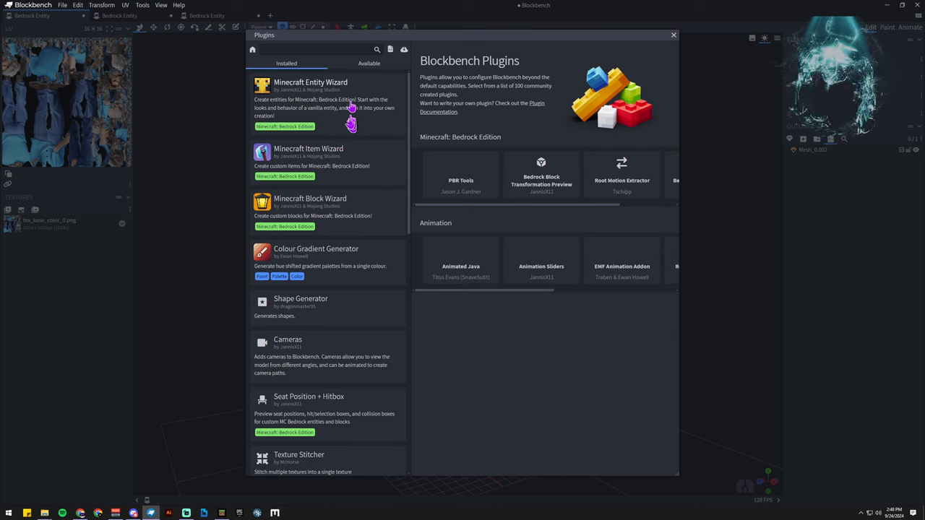
Step: Scroll the Installed plugins list and select the Meshy plugin
scroll(down, 3)
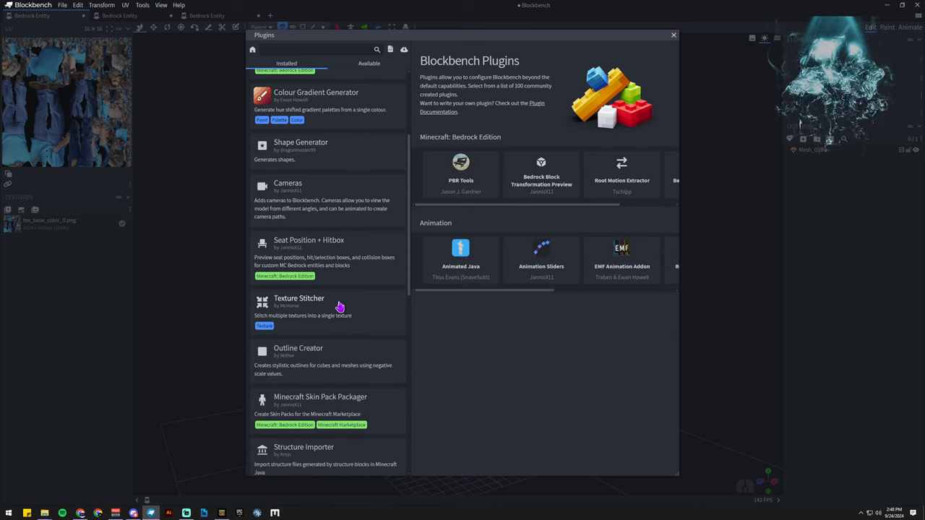
scroll(down, 3)
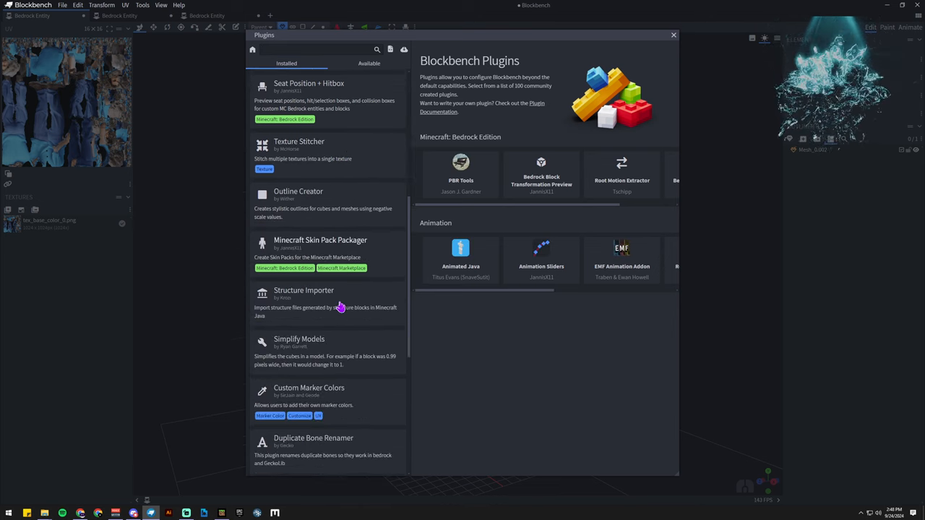
scroll(down, 3)
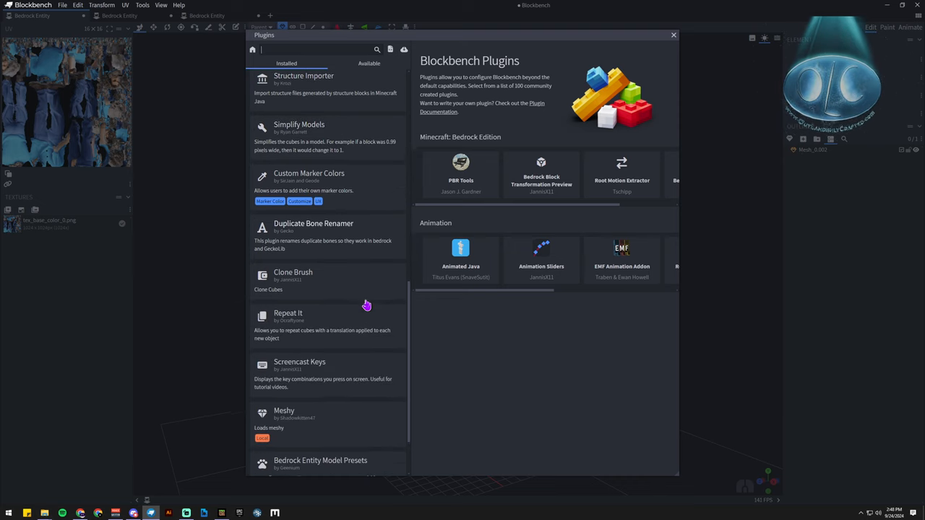
scroll(down, 3)
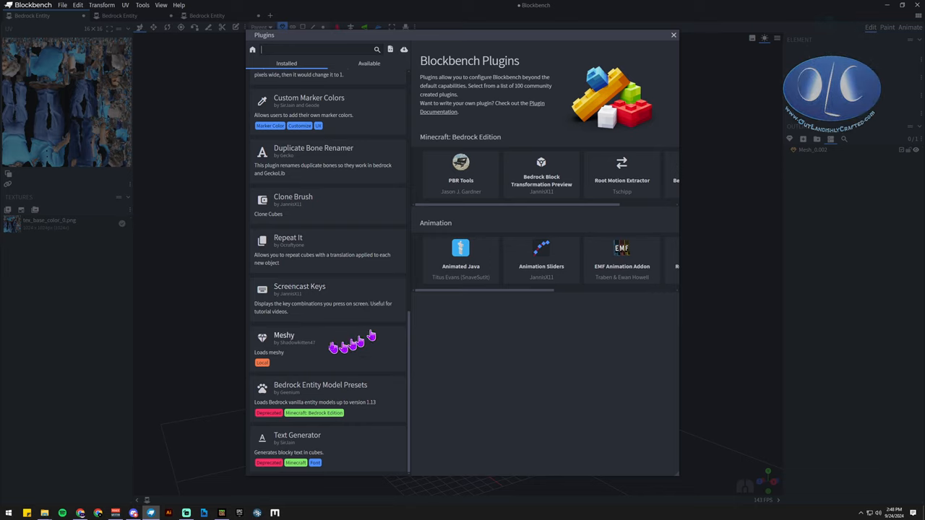
click(284, 340)
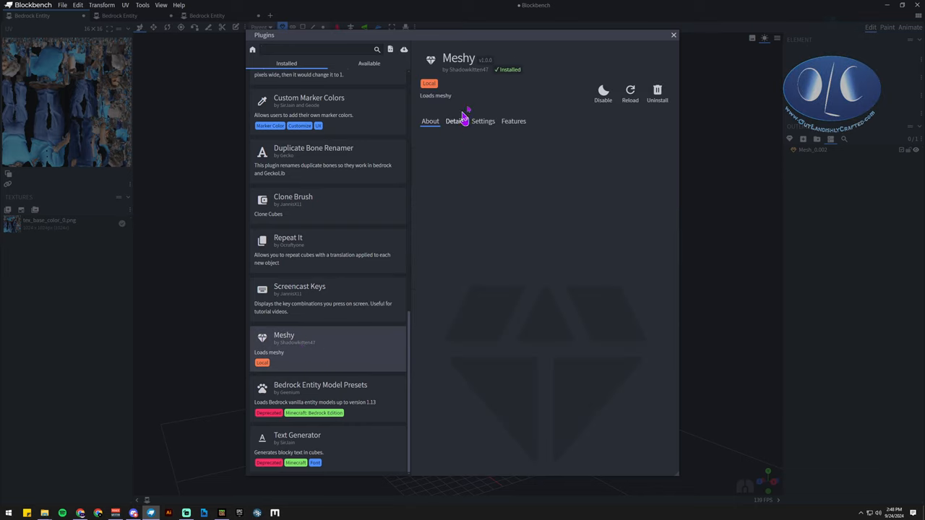
Step: Review Meshy's Settings (Normalize UVs, Triangulate Quads), Features and Details tabs, then close Plugins
click(483, 121)
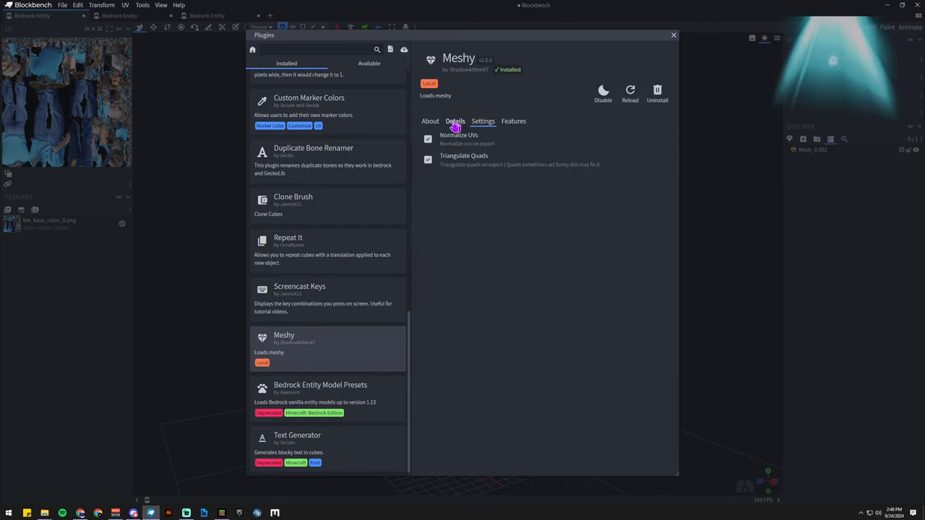
click(513, 120)
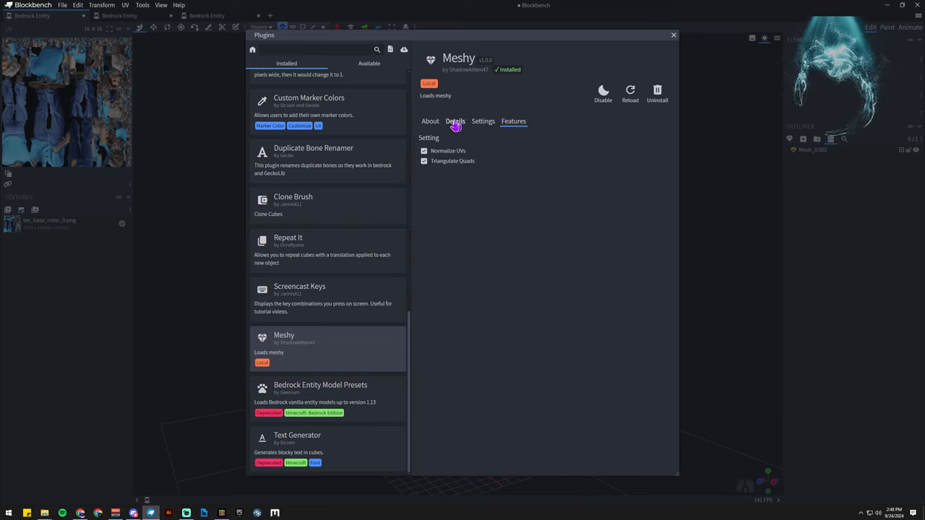
click(455, 121)
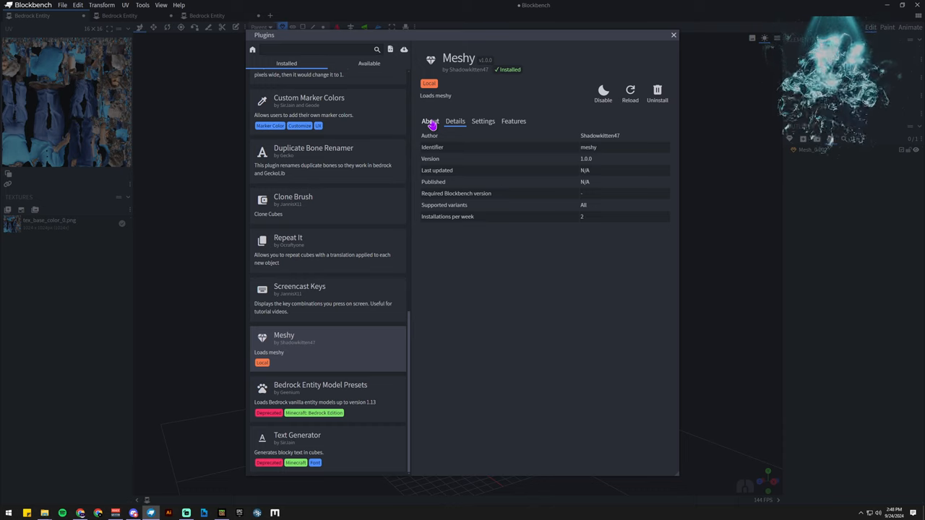
mouse_move(560, 135)
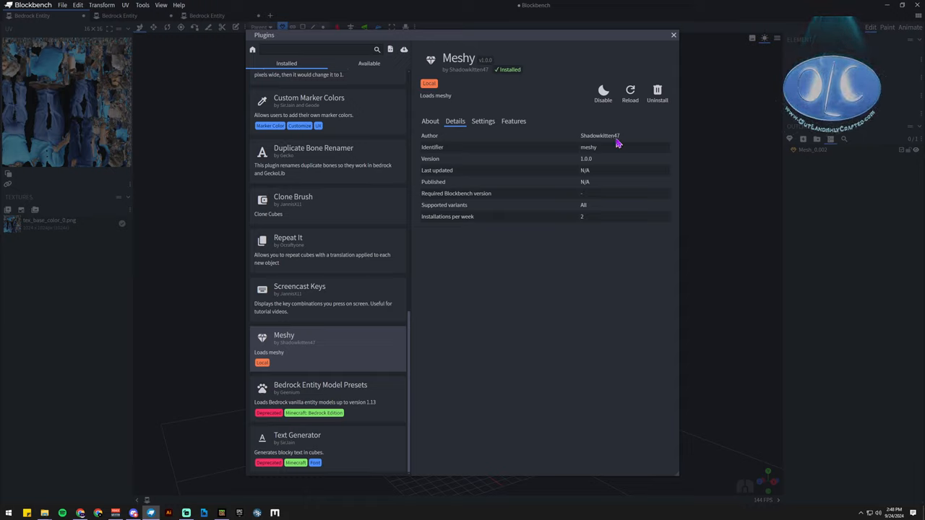
click(483, 121)
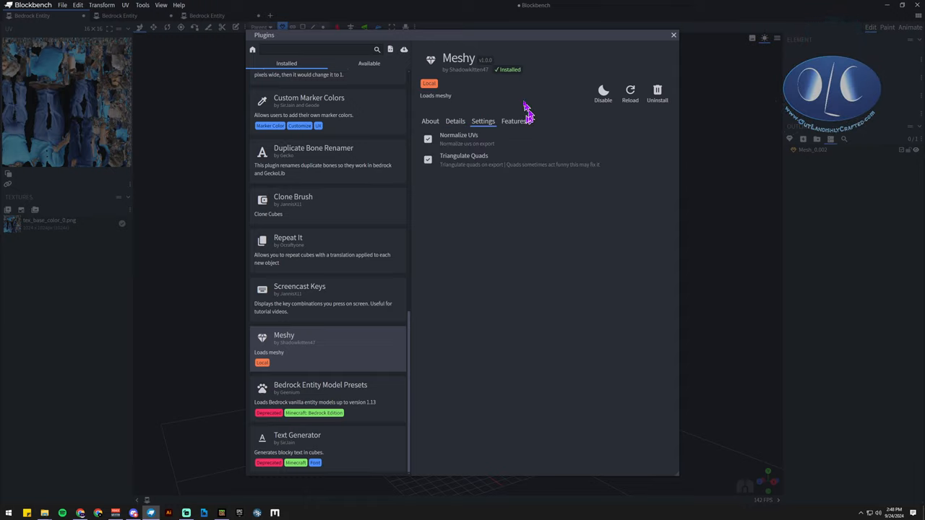
mouse_move(513, 122)
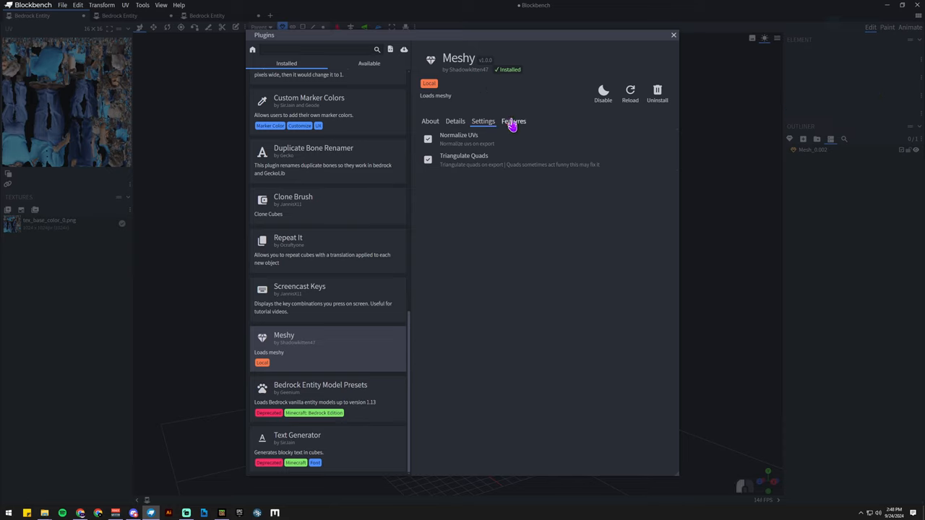
click(430, 120)
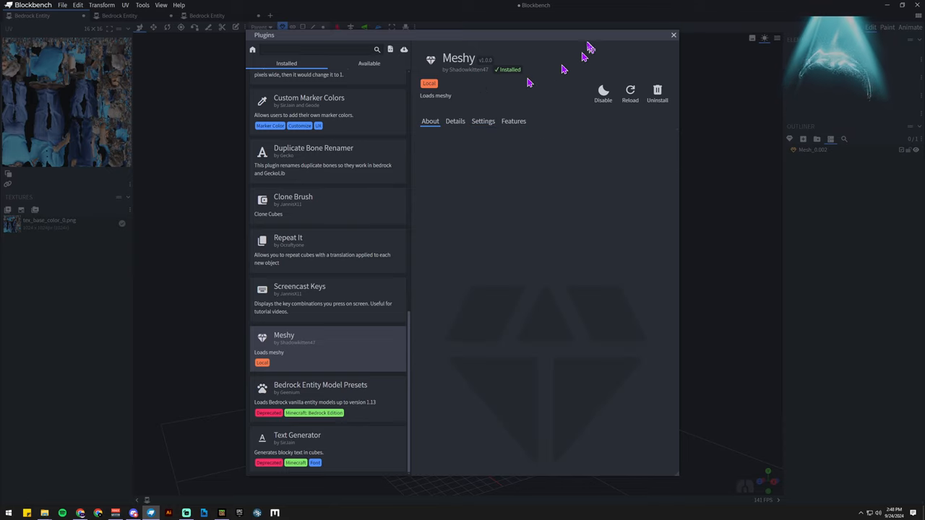
click(673, 35)
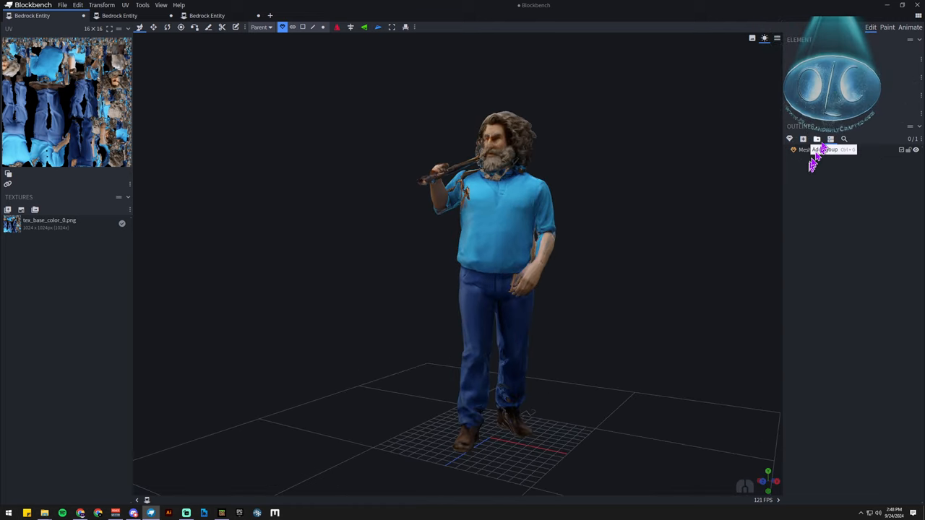
Step: Add a 'bone' group to the Outliner alongside the lumberjack mesh
click(498, 216)
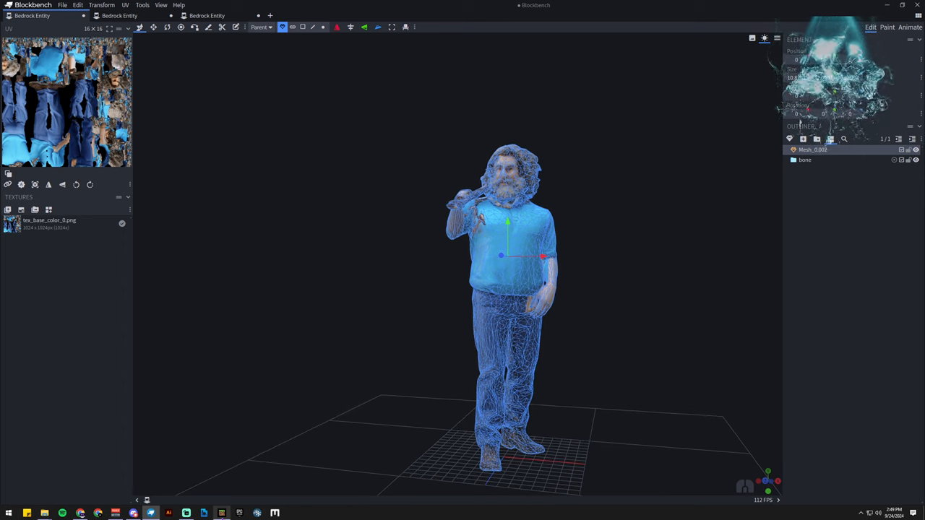
mouse_move(220, 513)
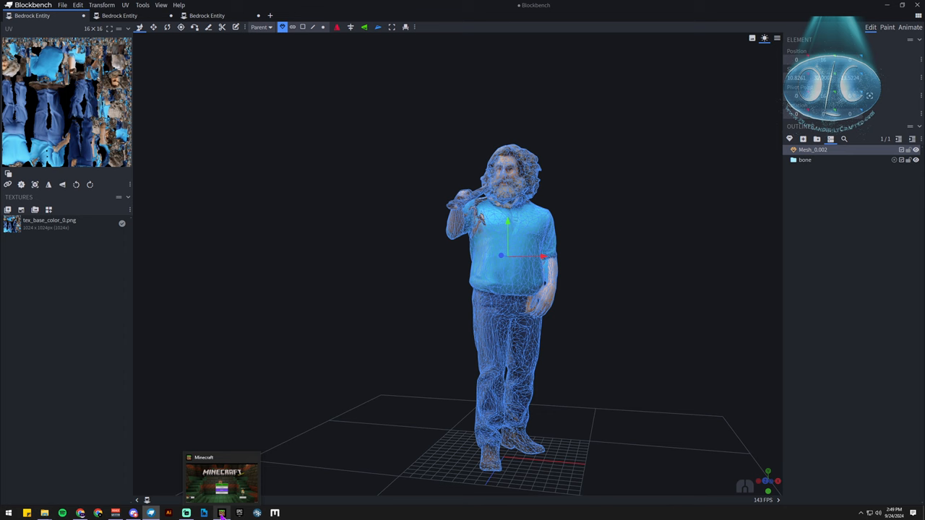
Step: Bring the Minecraft game window forward from the taskbar
click(221, 477)
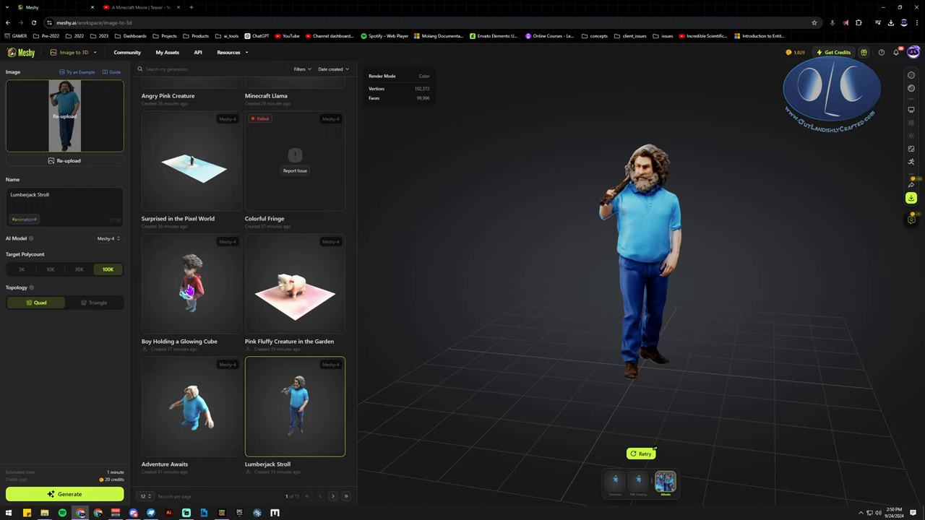
Step: Open the Boy Holding a Glowing Cube model, then page back through older generations
click(191, 283)
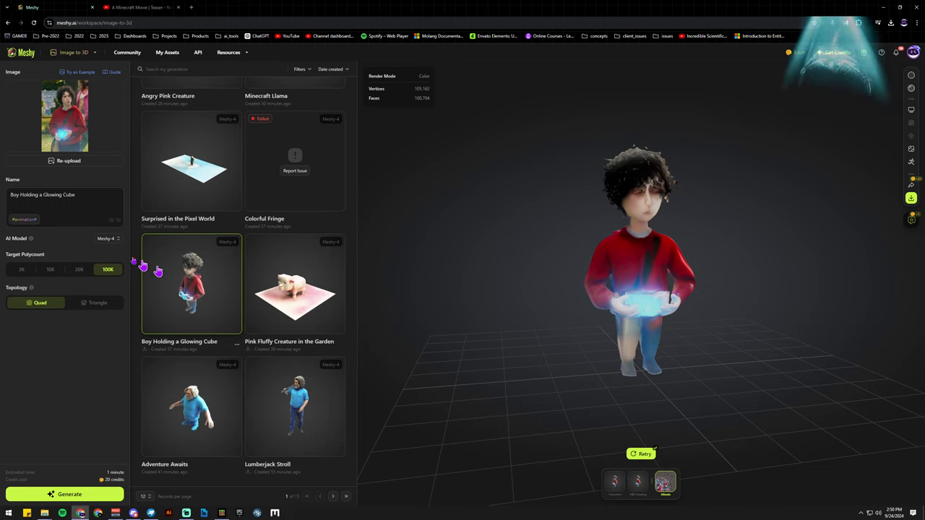
mouse_move(555, 387)
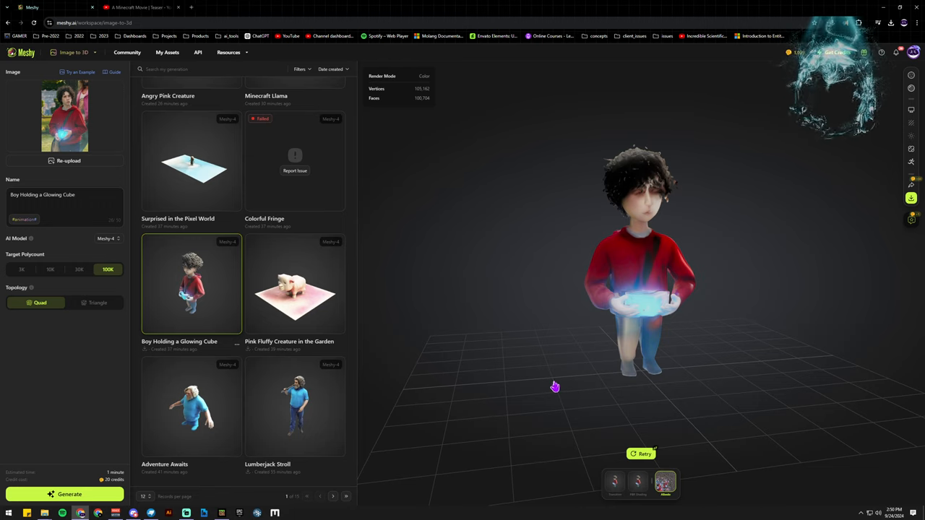
mouse_move(337, 500)
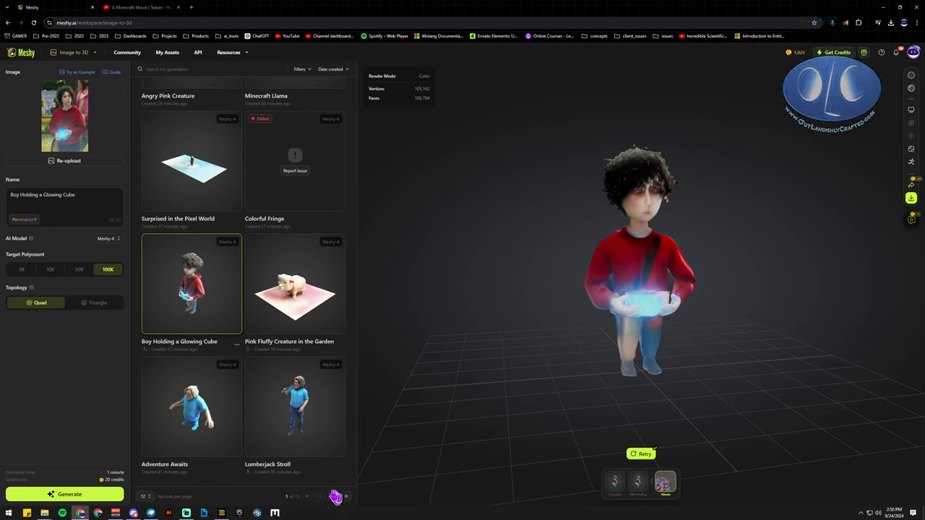
click(333, 496)
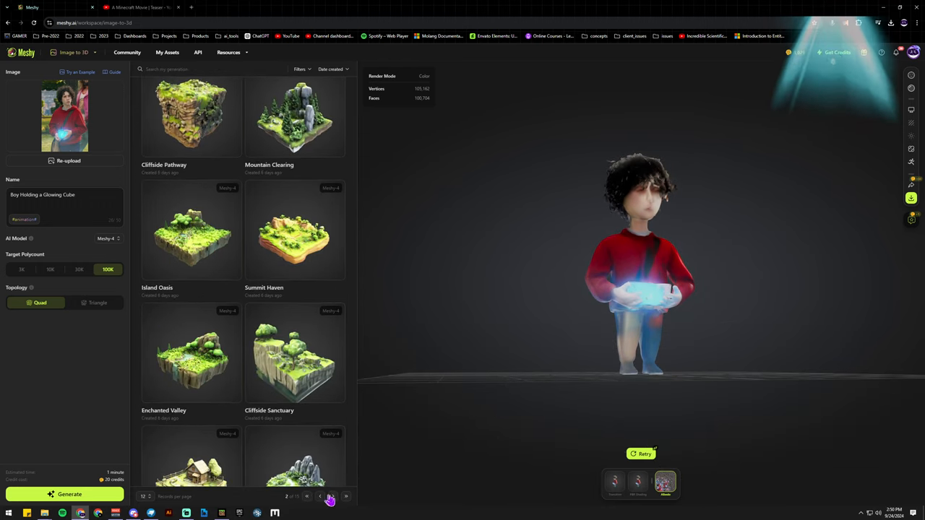
click(331, 497)
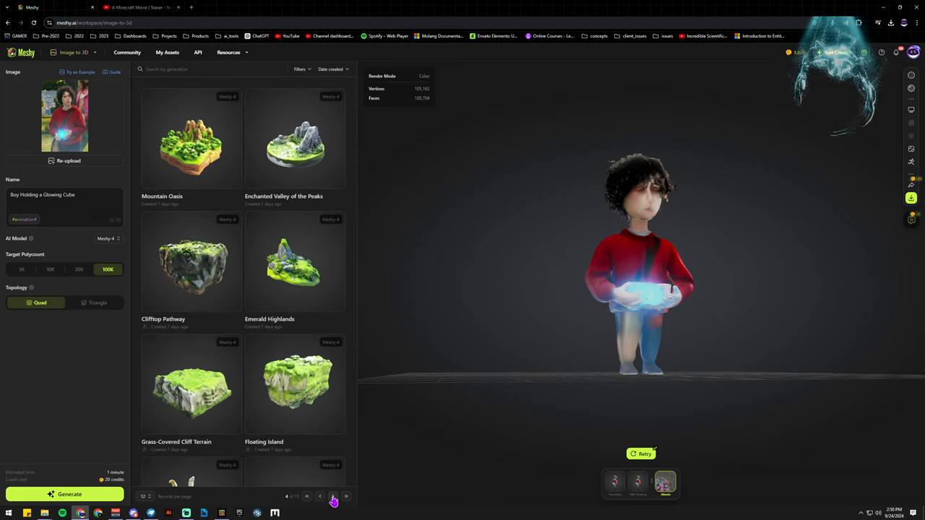
click(345, 496)
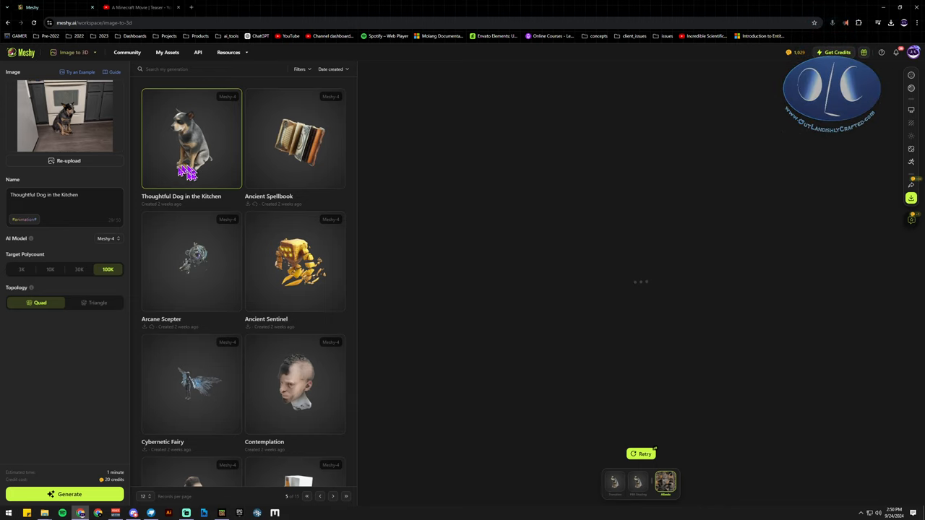
mouse_move(80, 116)
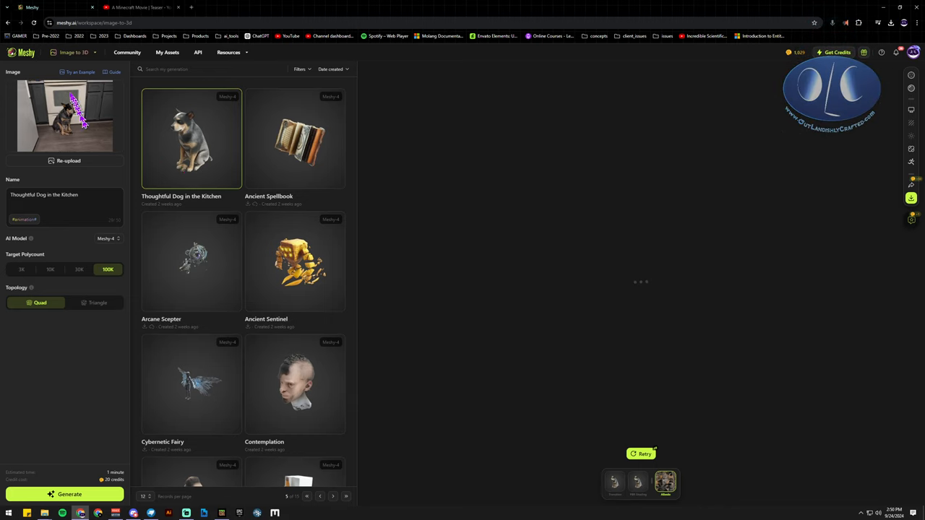
mouse_move(123, 168)
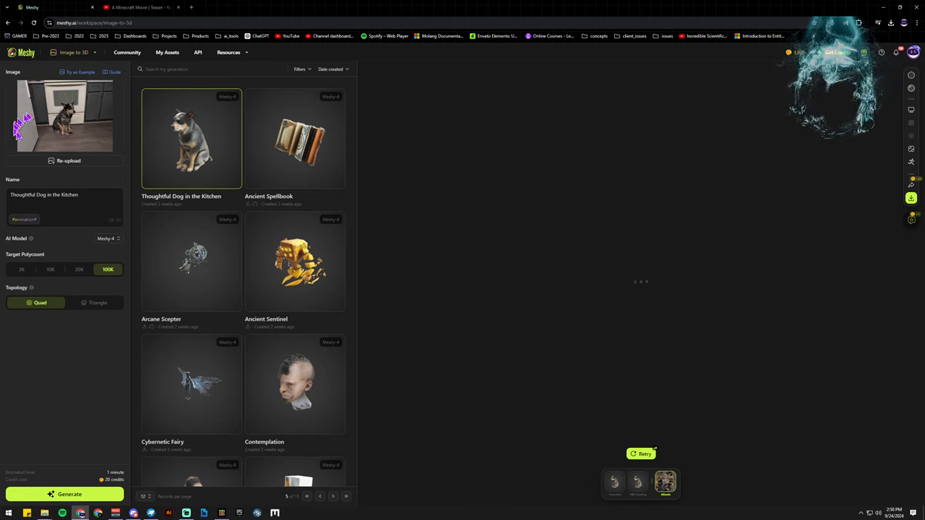
mouse_move(394, 347)
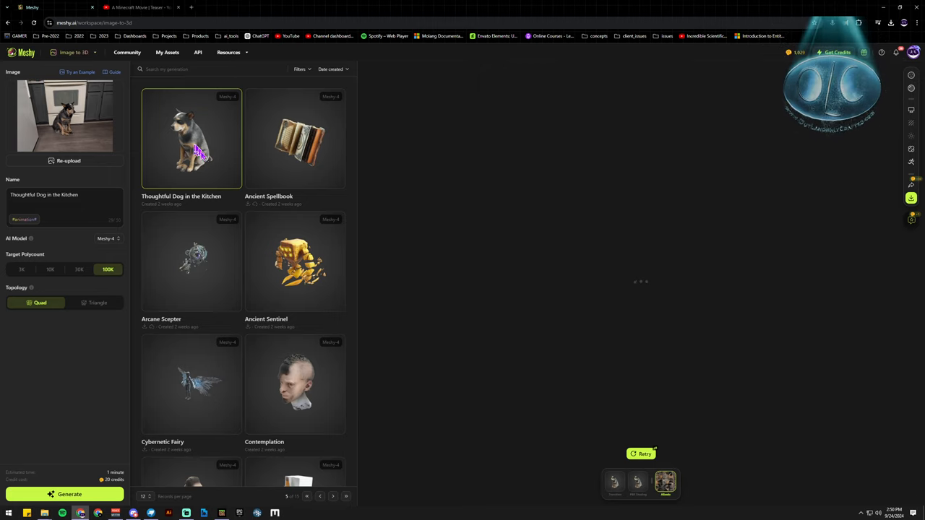
mouse_move(307, 236)
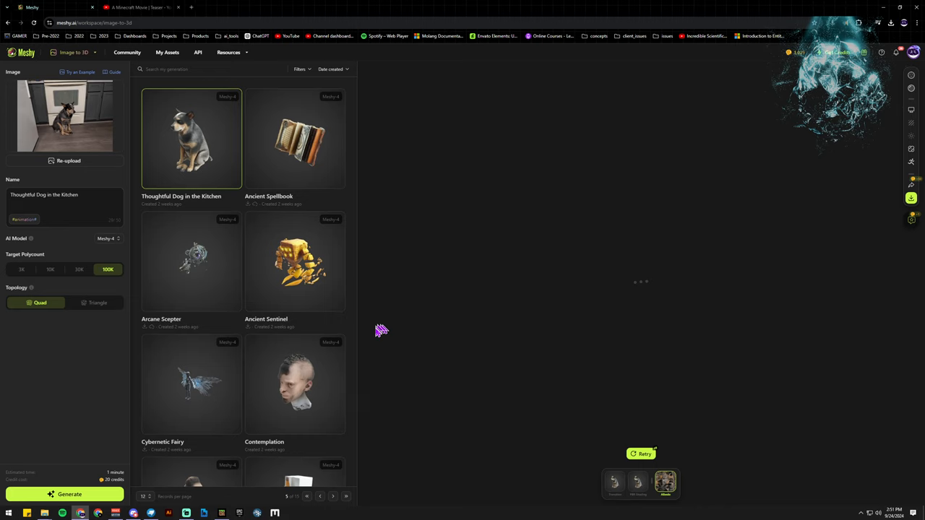
mouse_move(209, 166)
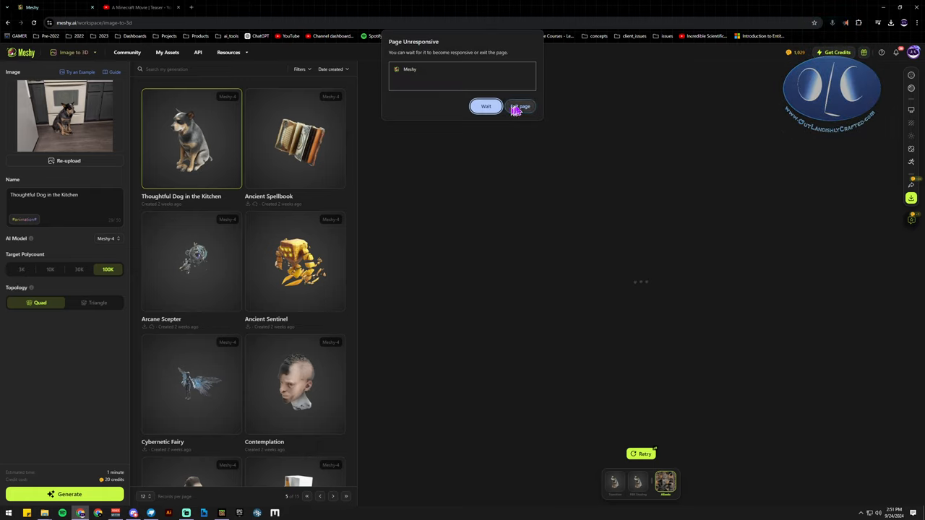
Step: Dismiss the Page Unresponsive warning while Thoughtful Dog in the Kitchen loads
click(521, 106)
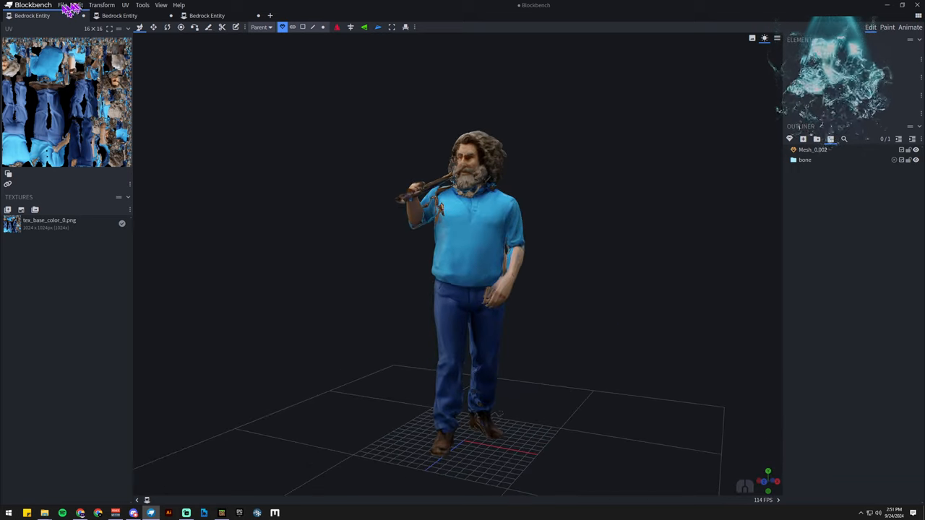
mouse_move(172, 250)
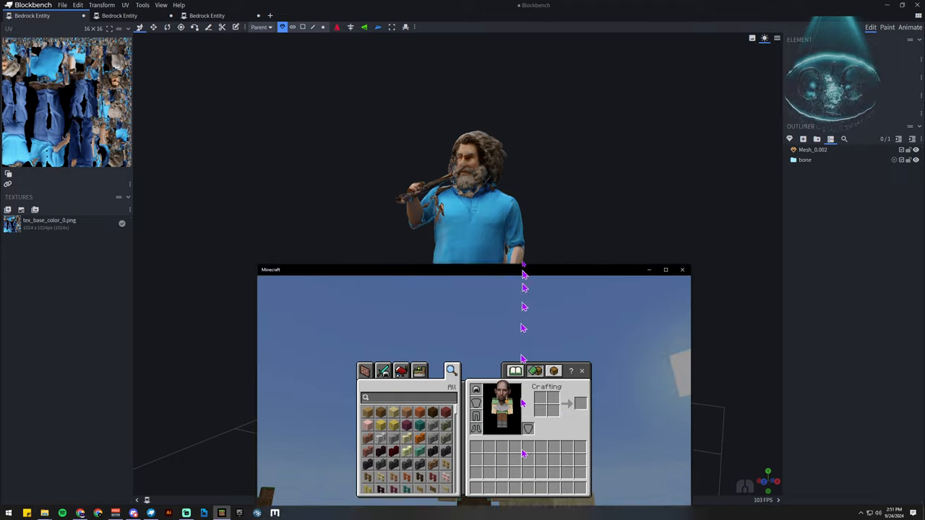
Step: Switch focus to the Minecraft game window
click(665, 270)
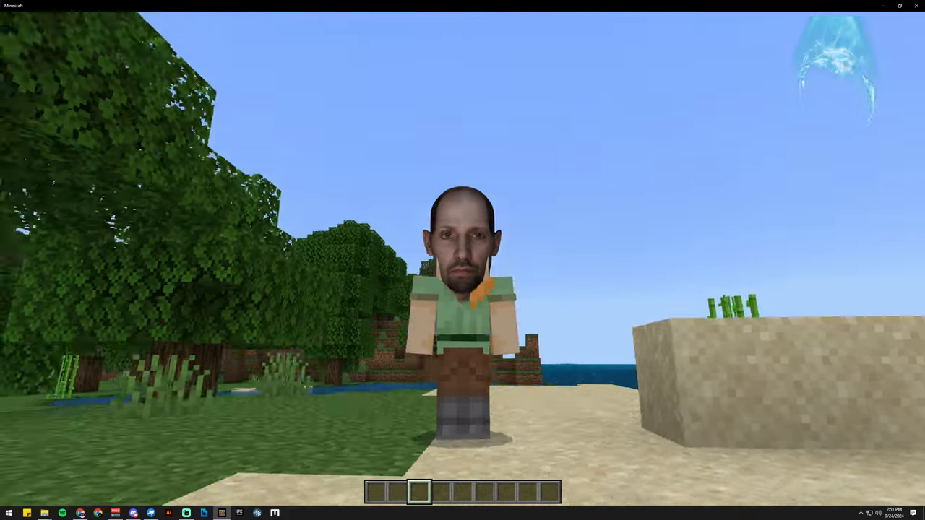
Step: Toggle the inventory to remove and re-equip the photo-real head, then leave the game
key(e)
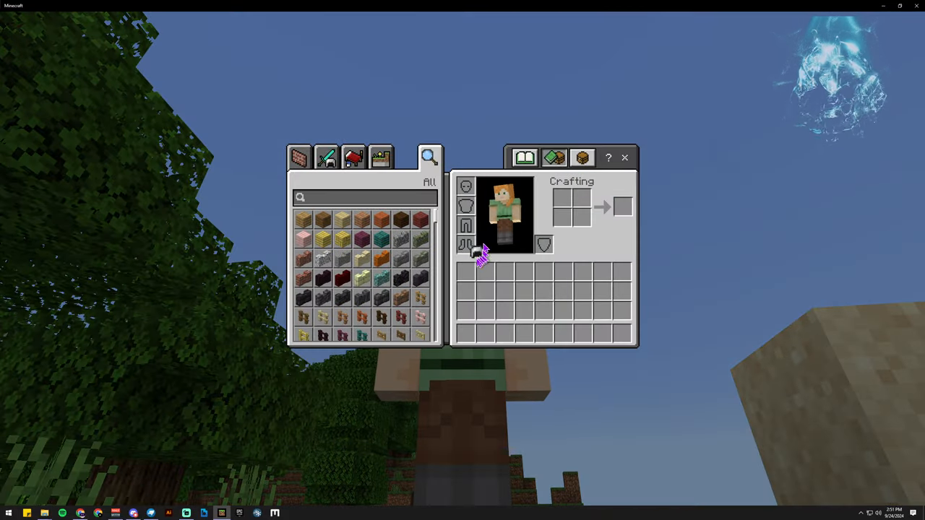
key(Escape)
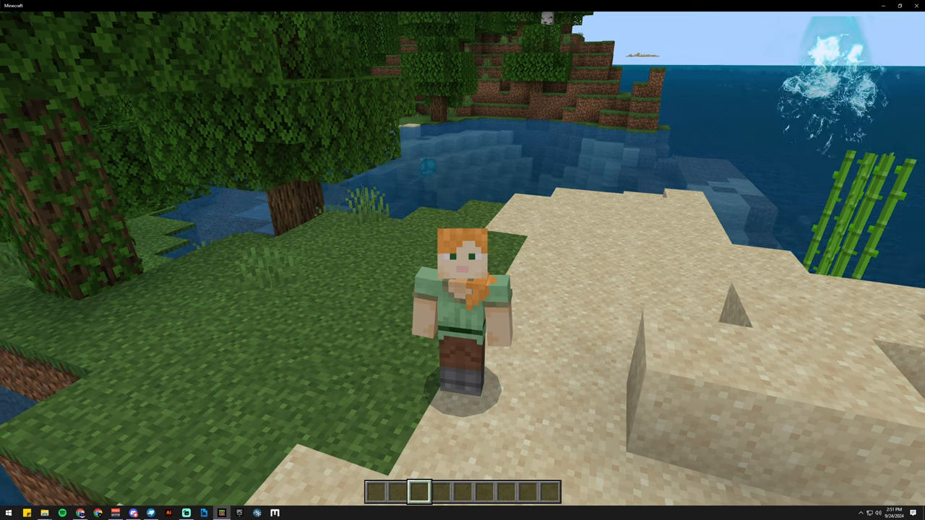
key(e)
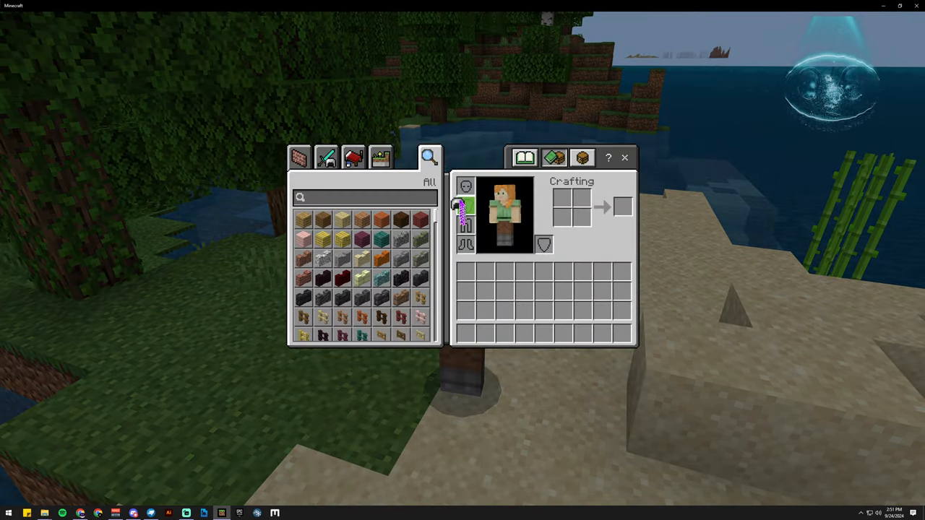
key(Escape)
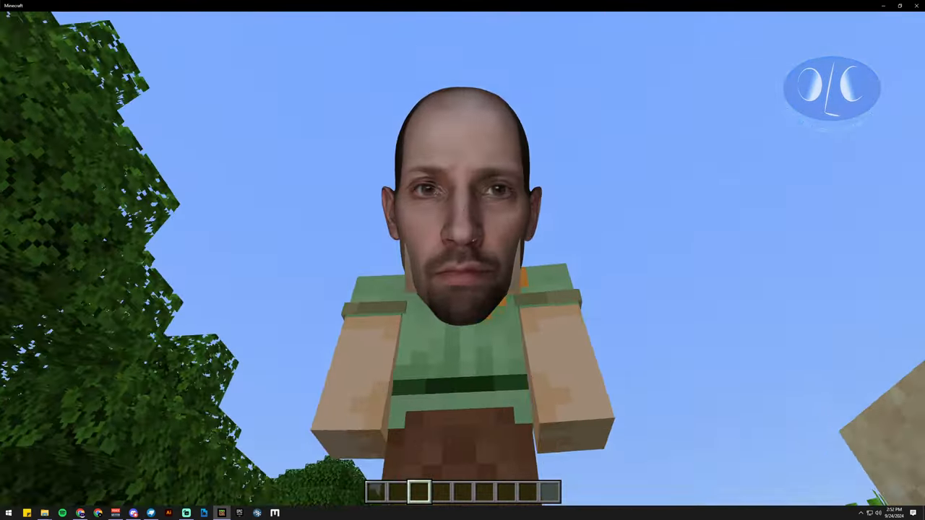
mouse_move(462, 260)
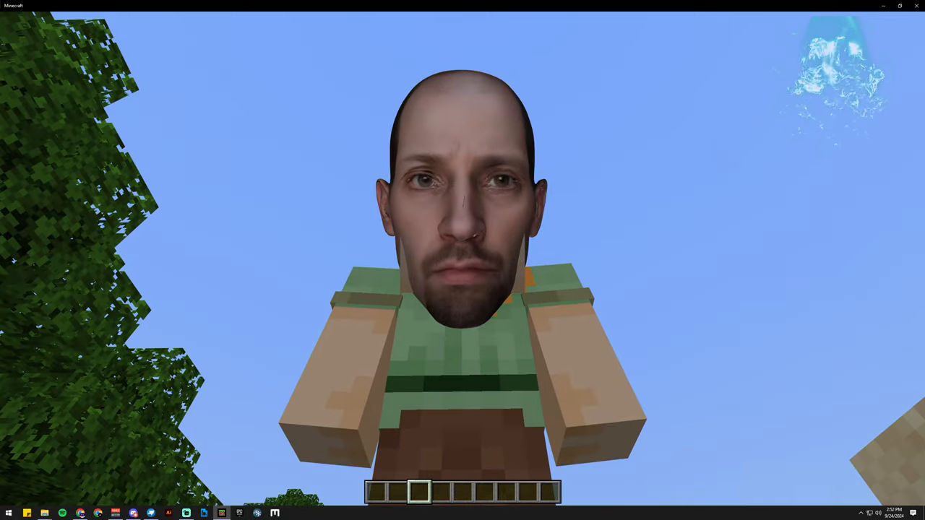
mouse_move(462, 260)
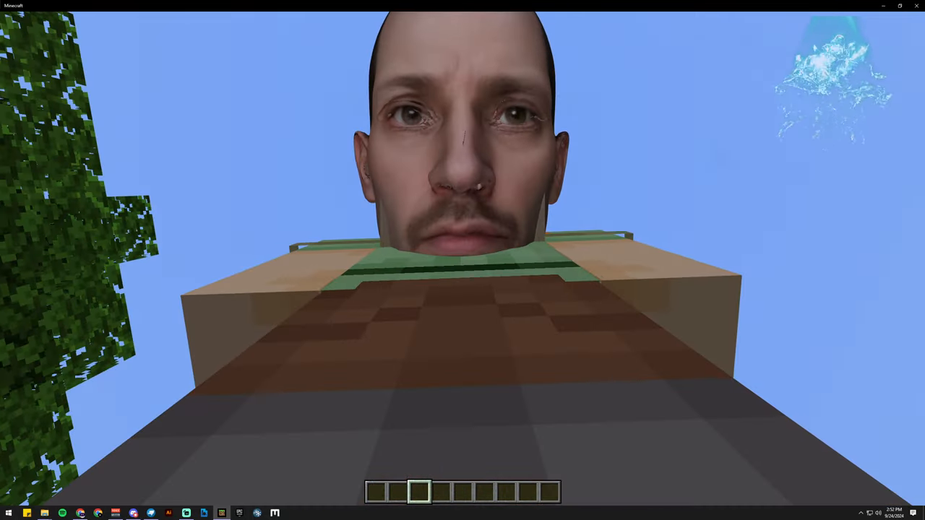
mouse_move(463, 260)
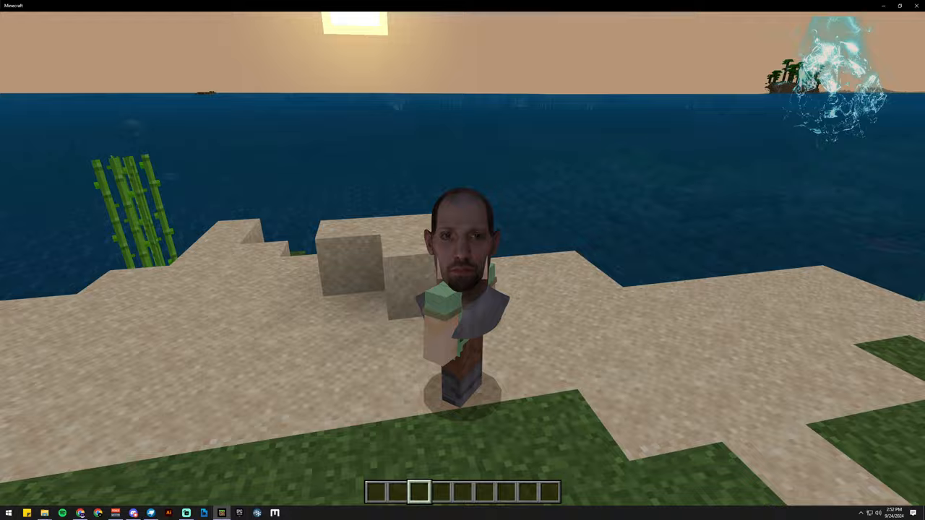
mouse_move(463, 260)
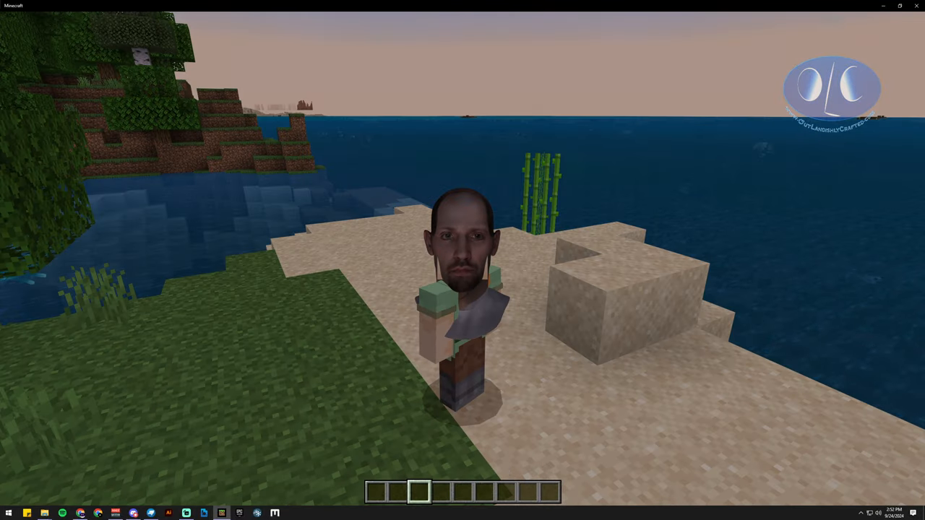
key(e)
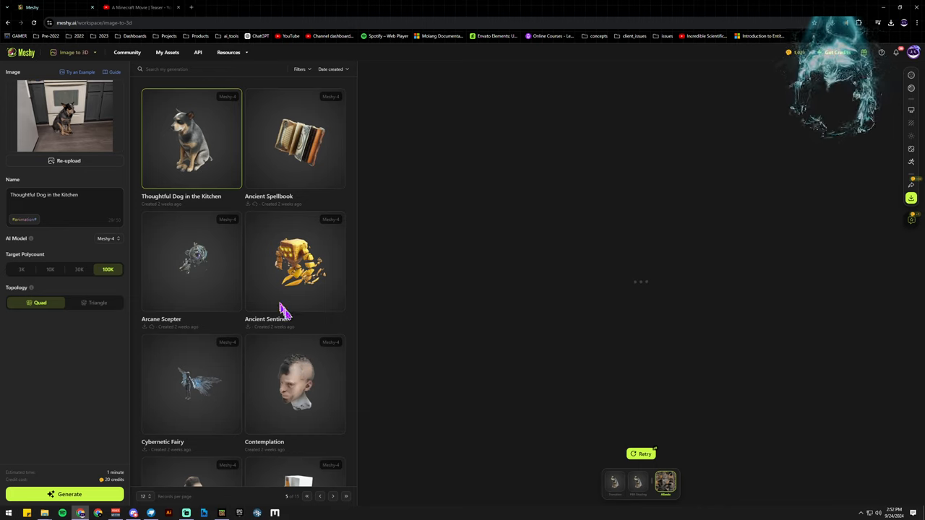
mouse_move(297, 256)
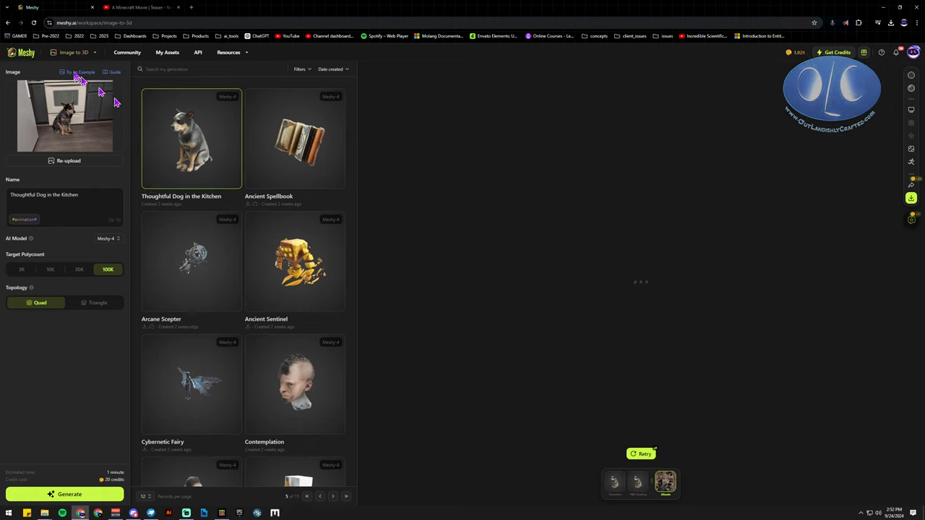
mouse_move(190, 388)
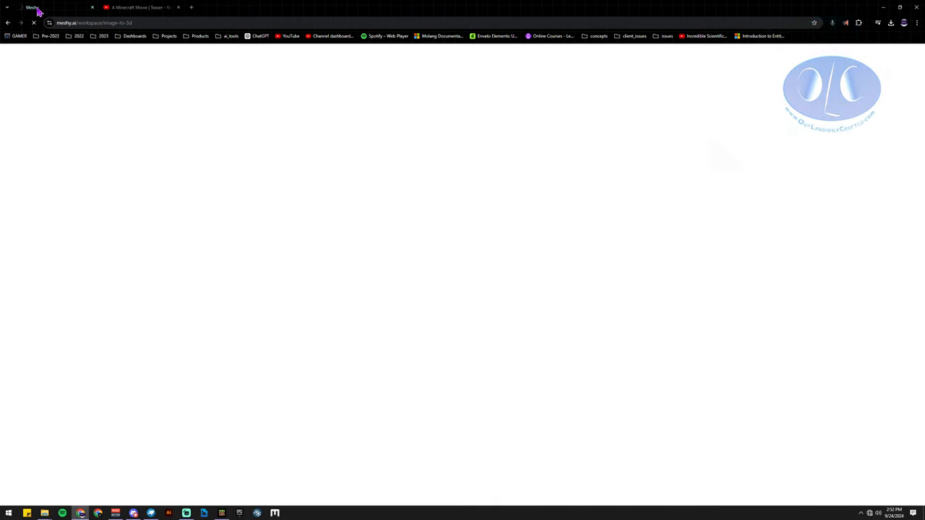
mouse_move(34, 23)
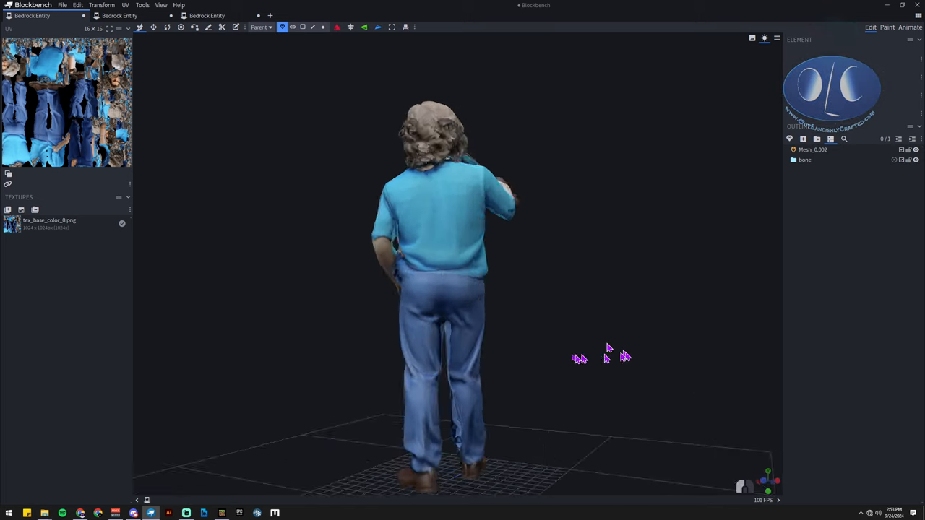
drag(607, 350, 557, 383)
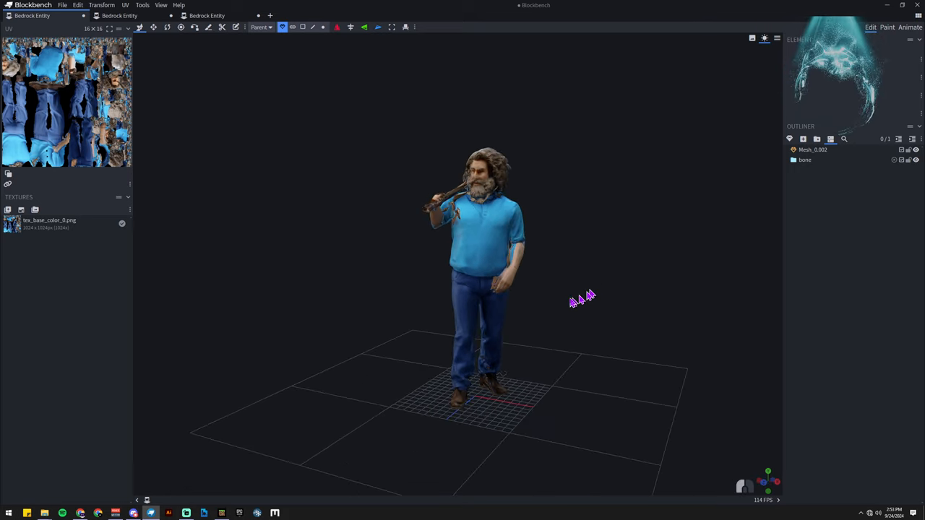
drag(582, 300, 166, 474)
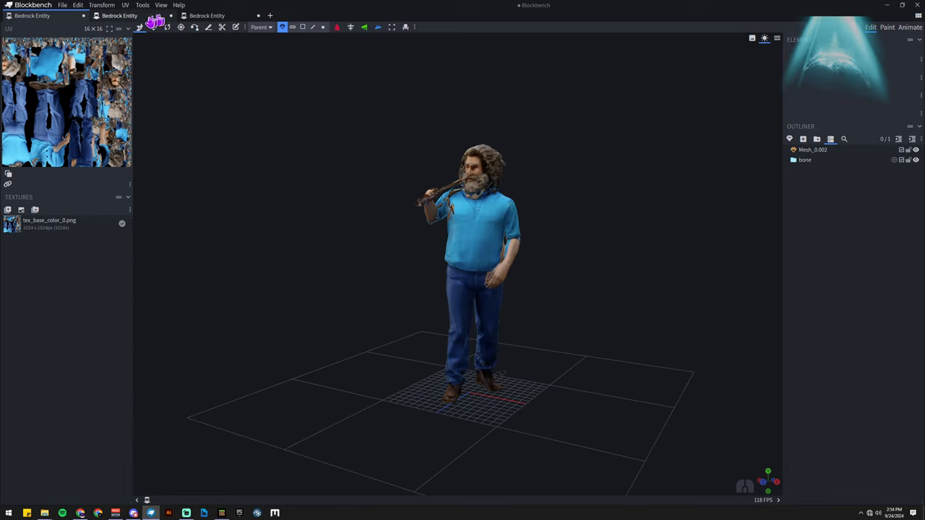
click(207, 15)
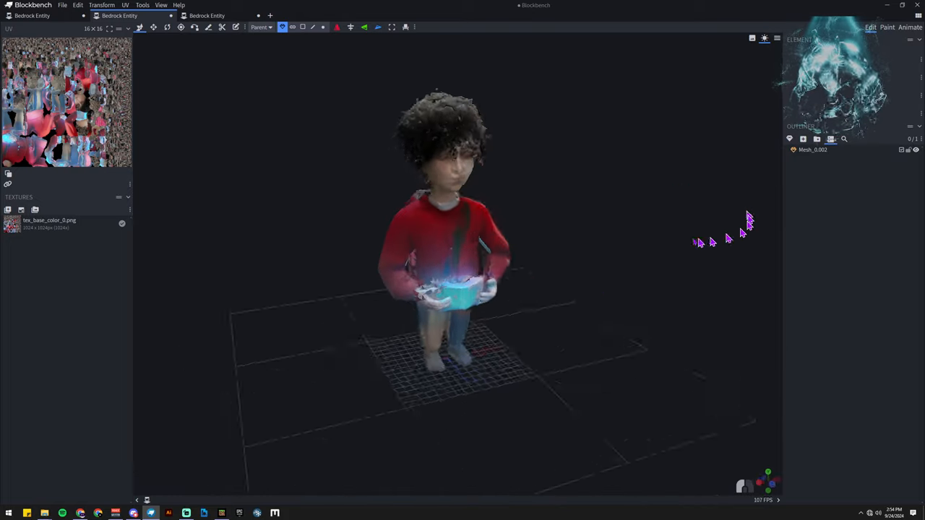
click(207, 15)
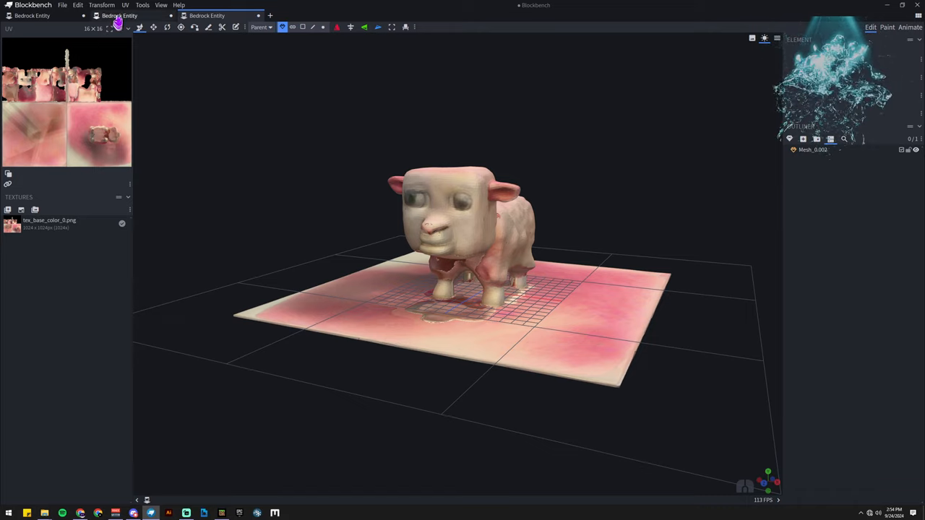
click(32, 15)
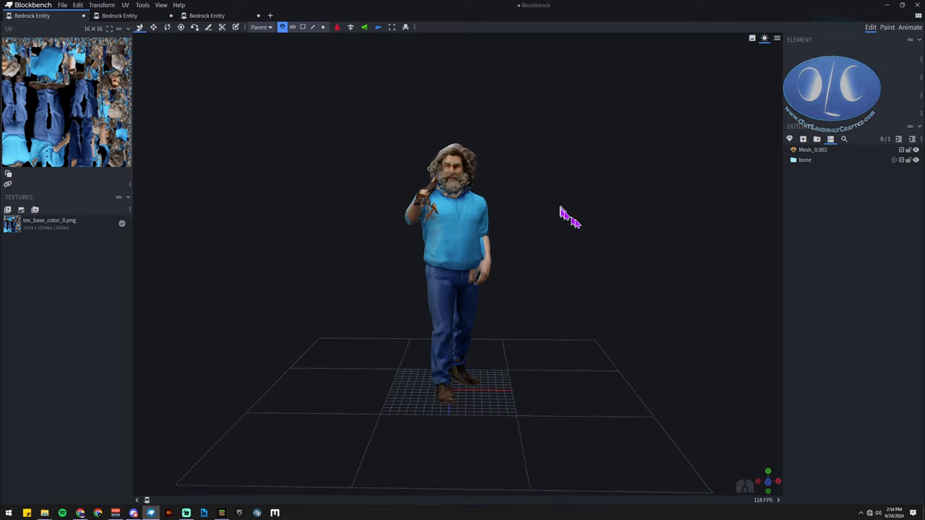
drag(567, 217, 598, 273)
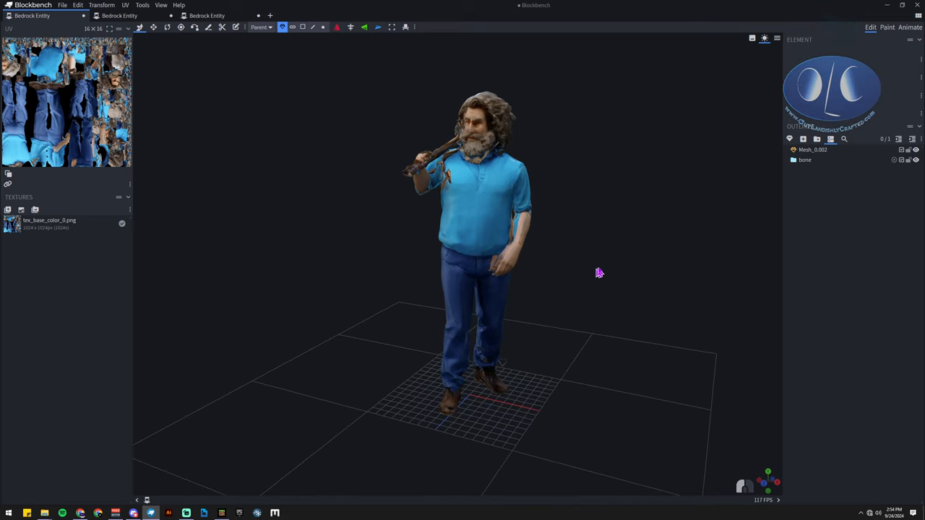